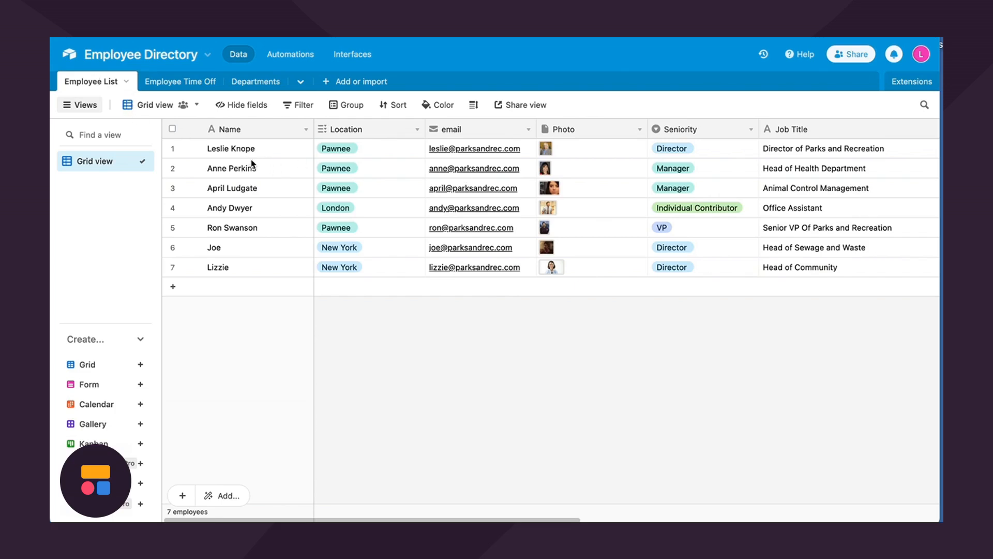
{"action": "mouse_move", "coordinate": [407, 184]}
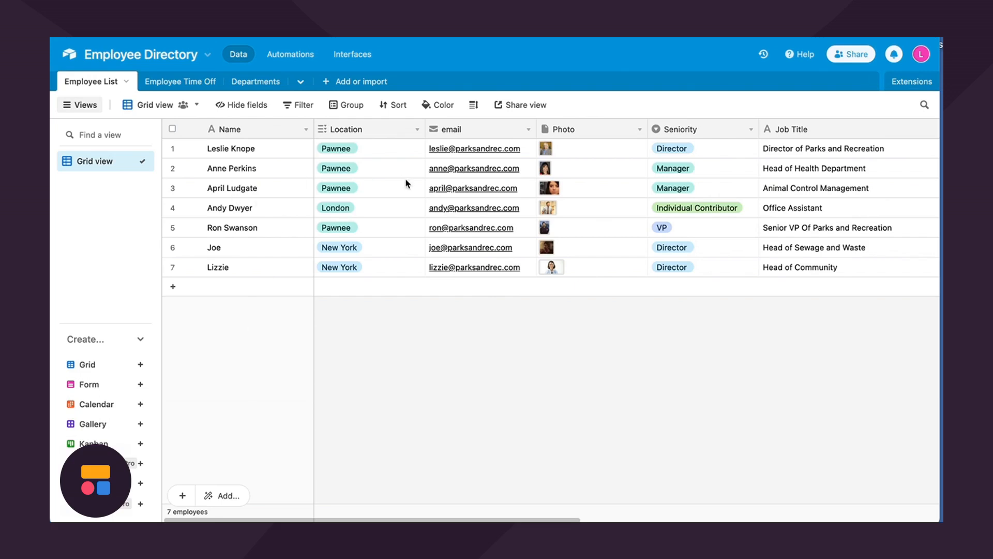
- Open the Users page of Untitled Application 14 via the setup checklist, then dismiss the checklist
{"action": "scroll", "scroll_direction": "right", "scroll_amount": 3}
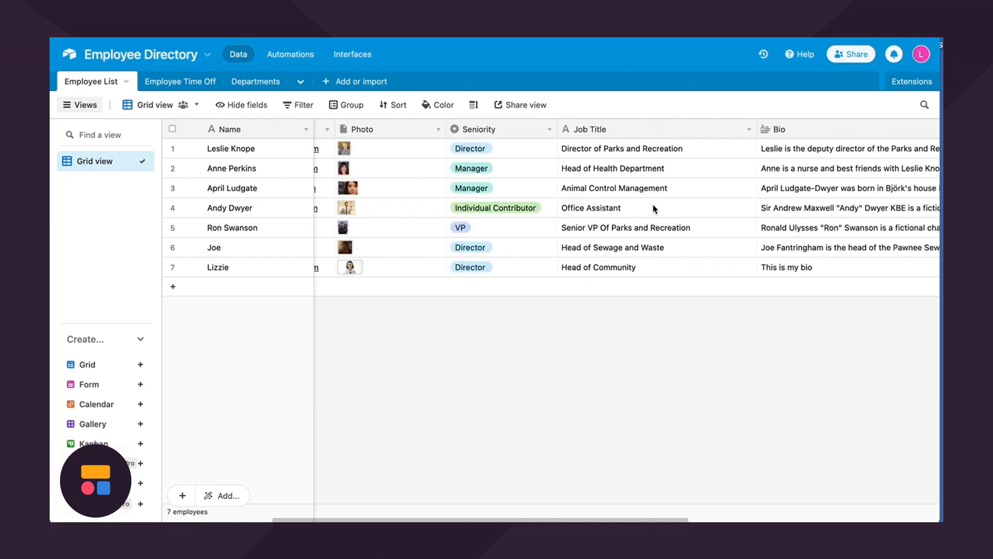
{"action": "scroll", "scroll_direction": "right", "scroll_amount": 3}
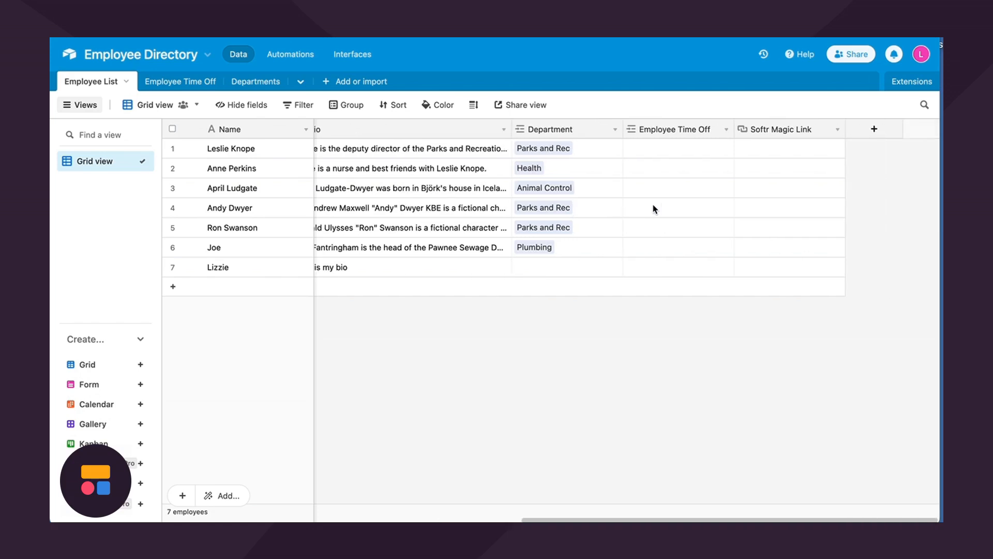
{"action": "scroll", "scroll_direction": "right", "scroll_amount": 3}
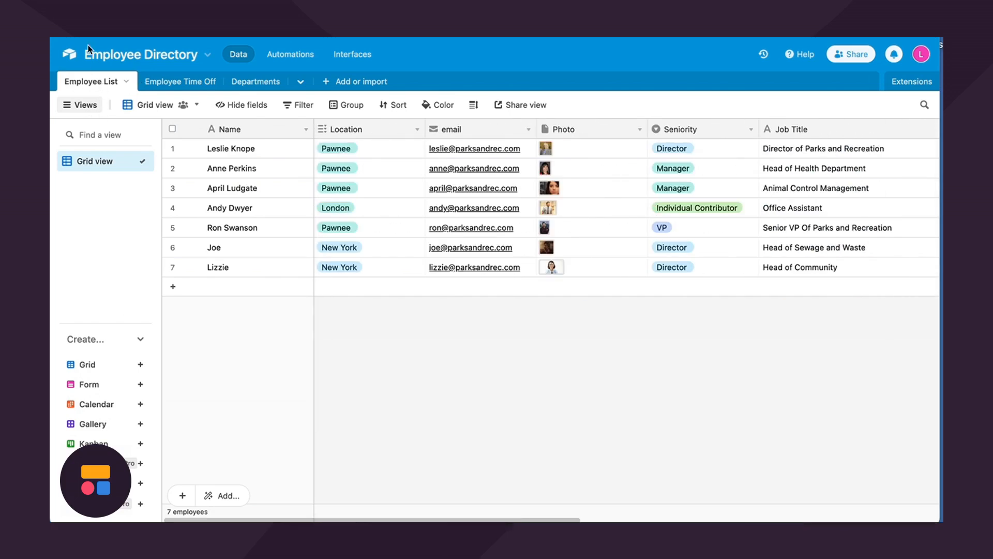
{"action": "mouse_move", "coordinate": [428, 260]}
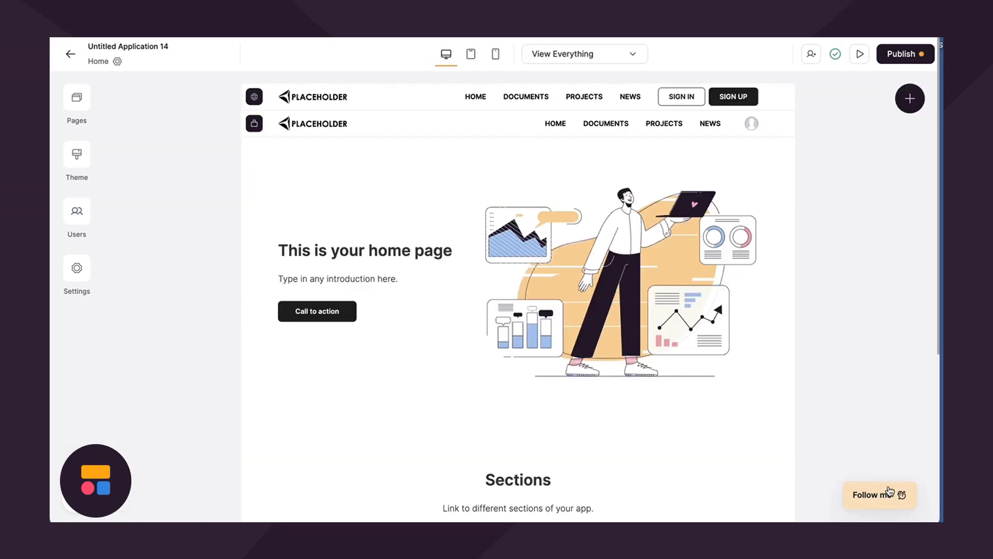
{"action": "left_click", "coordinate": [879, 495]}
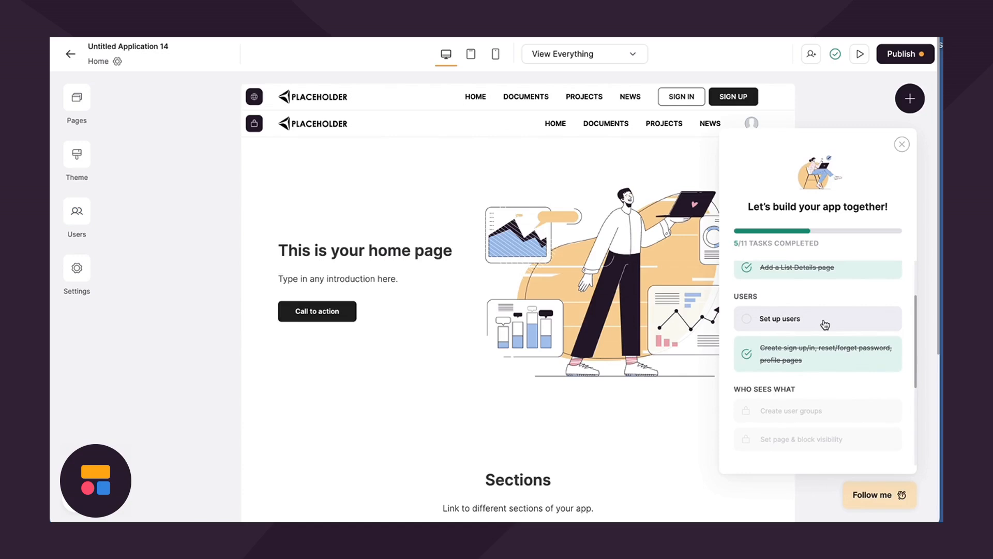
{"action": "mouse_move", "coordinate": [76, 211]}
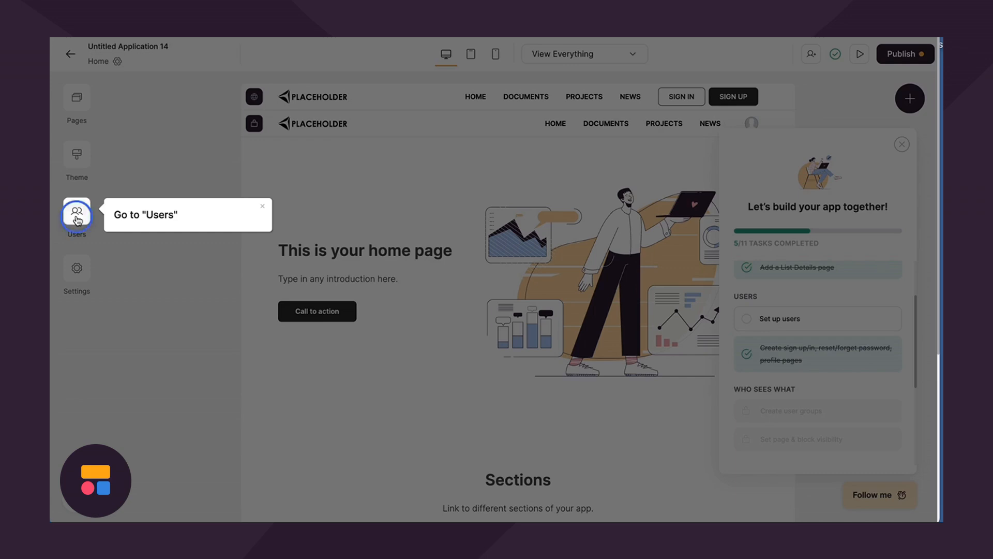
{"action": "left_click", "coordinate": [76, 210]}
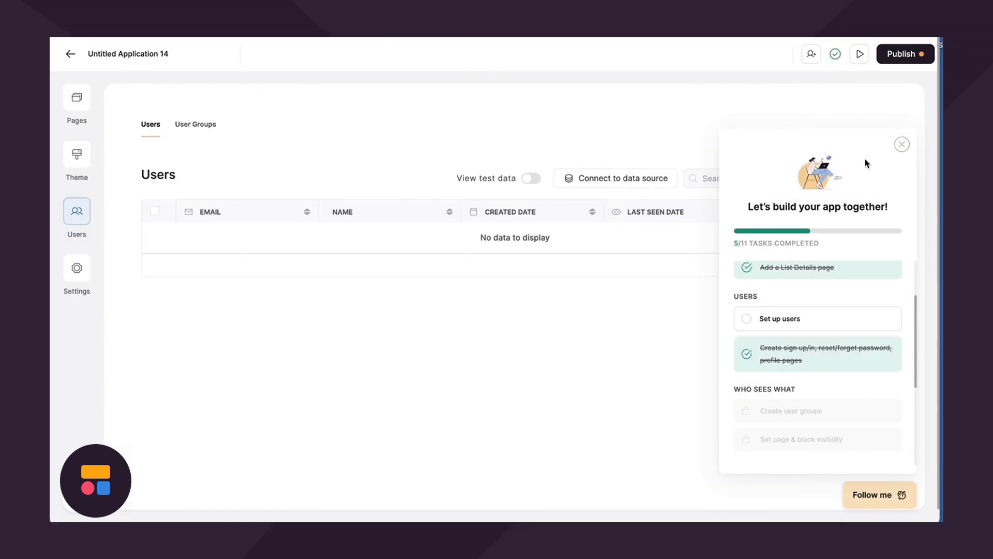
{"action": "left_click", "coordinate": [902, 144]}
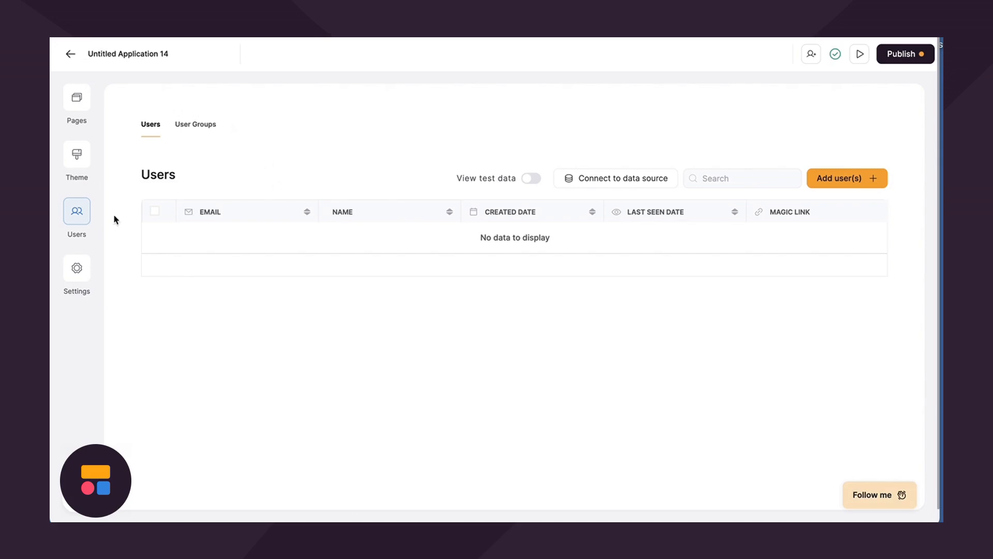
{"action": "mouse_move", "coordinate": [413, 426]}
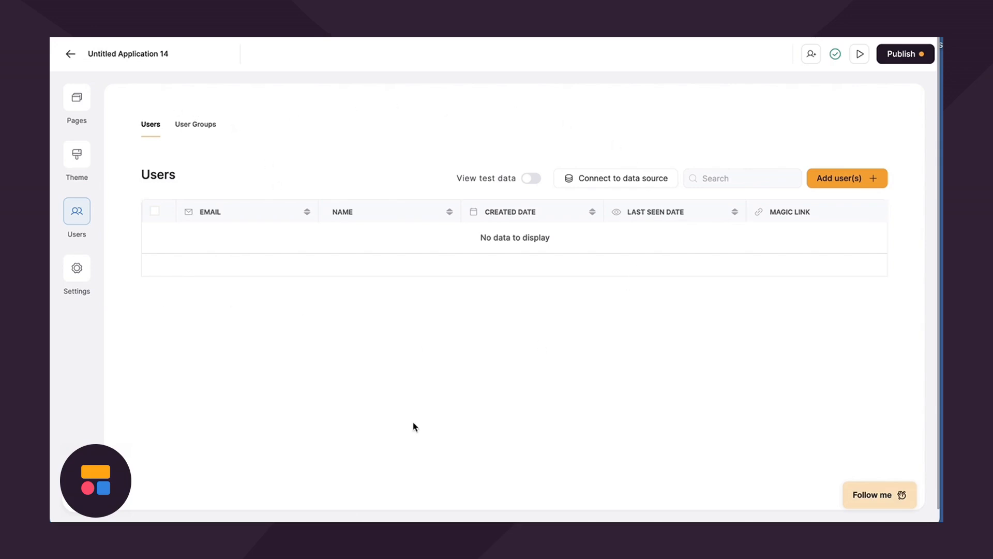
{"action": "mouse_move", "coordinate": [708, 362]}
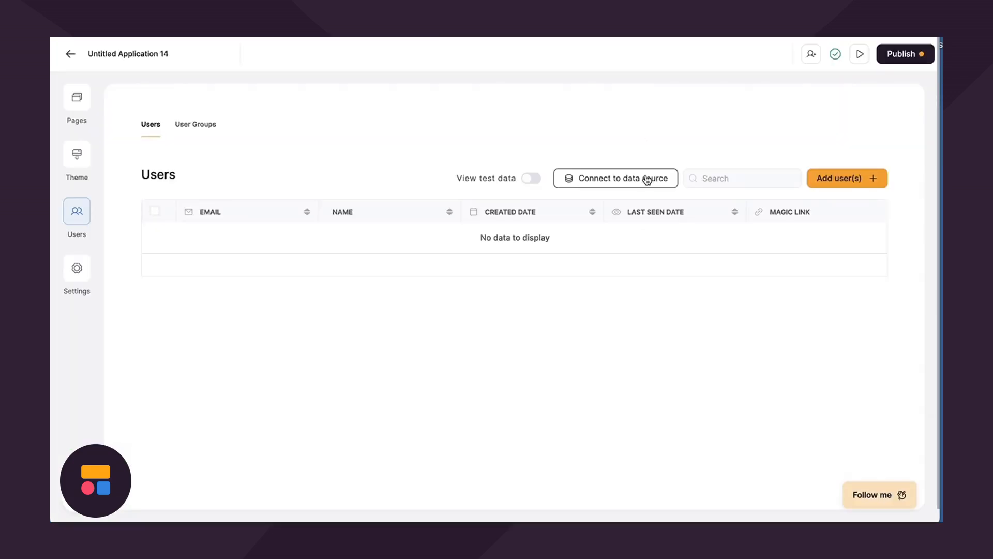
- Connect users to Airtable base Employee Directory, table Employee List, mapping the email and optional fields
{"action": "left_click", "coordinate": [614, 178]}
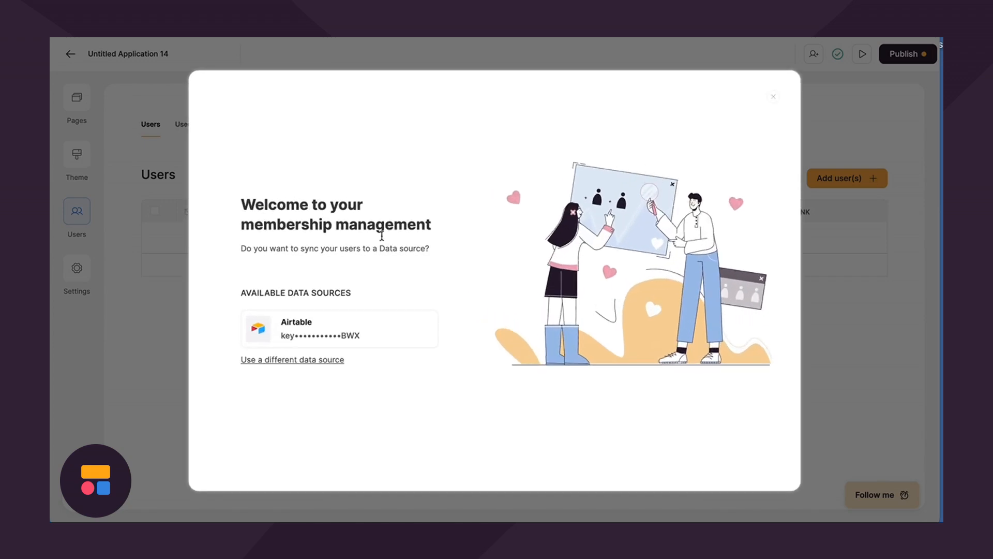
{"action": "left_click", "coordinate": [338, 327]}
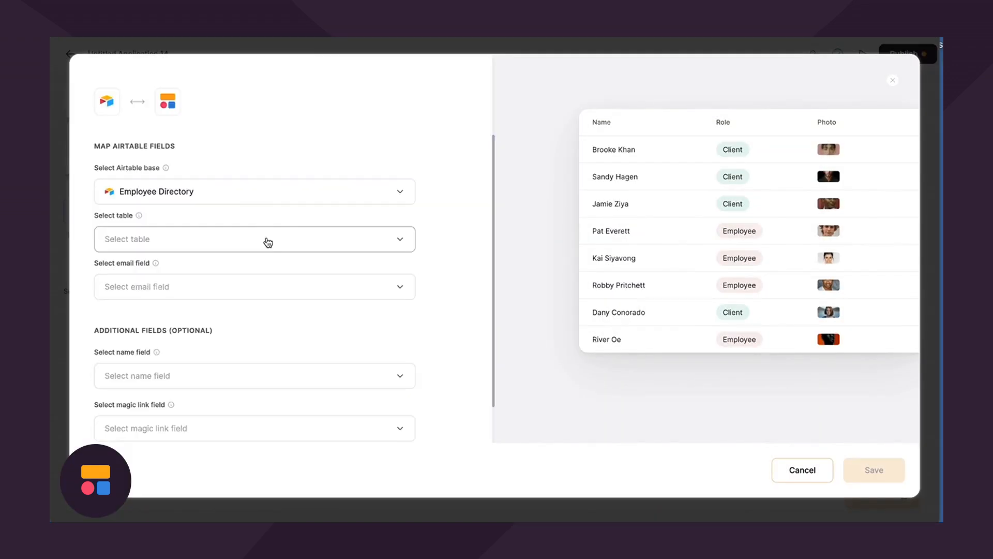
{"action": "left_click", "coordinate": [253, 239]}
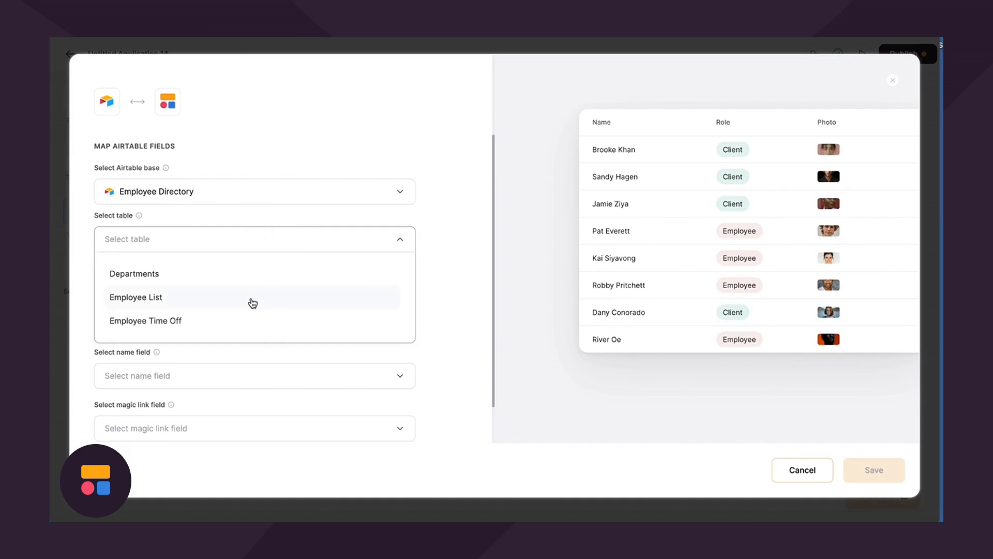
{"action": "left_click", "coordinate": [135, 297]}
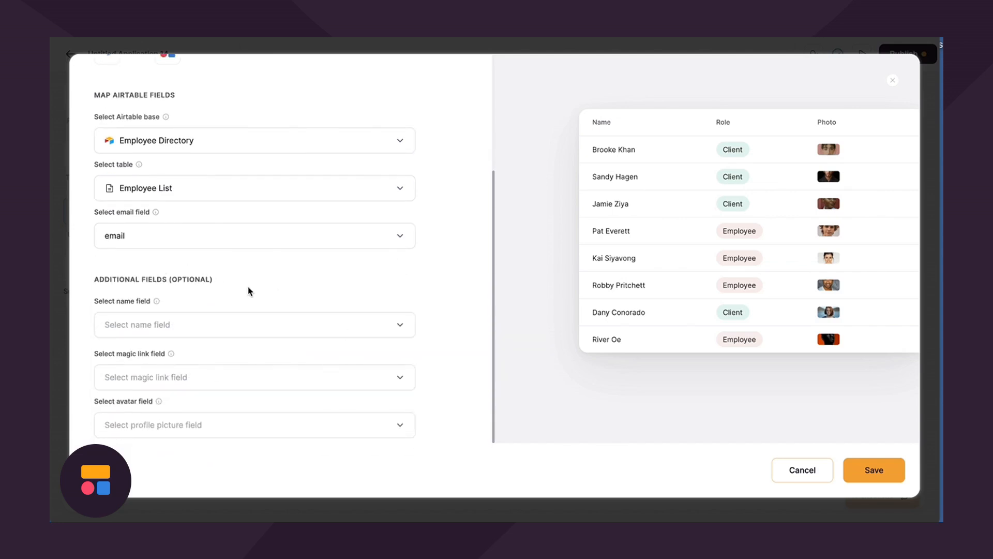
{"action": "left_click", "coordinate": [253, 324]}
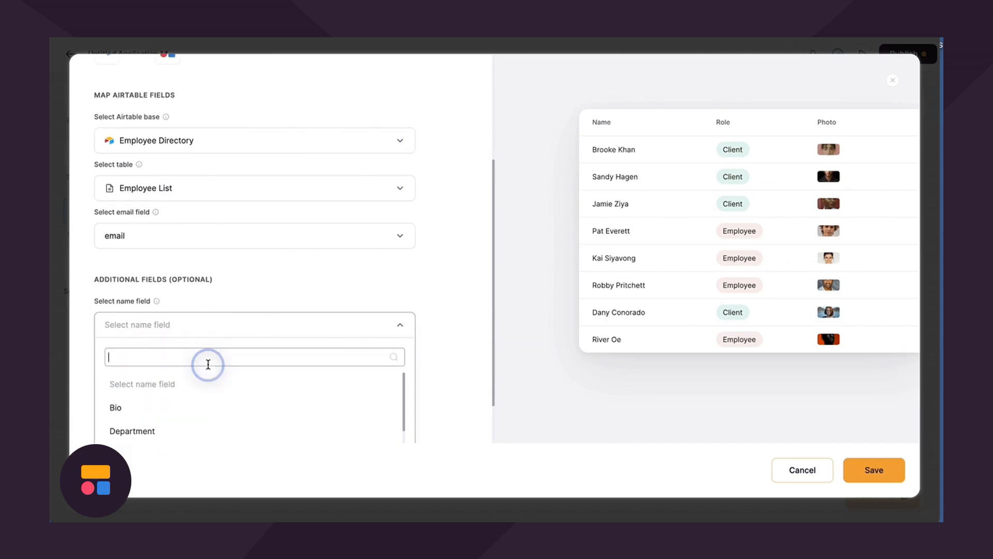
{"action": "type", "text": "m"}
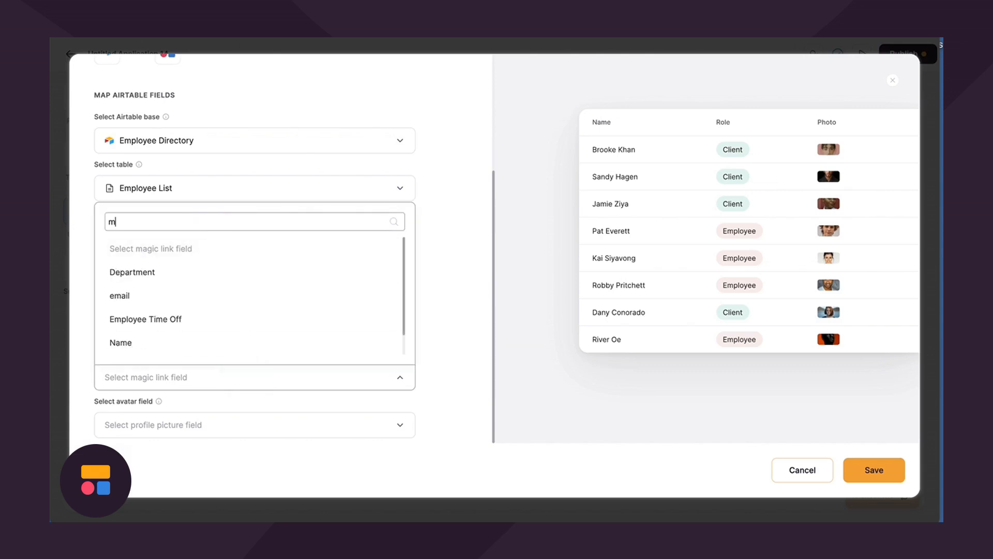
{"action": "left_click", "coordinate": [119, 295]}
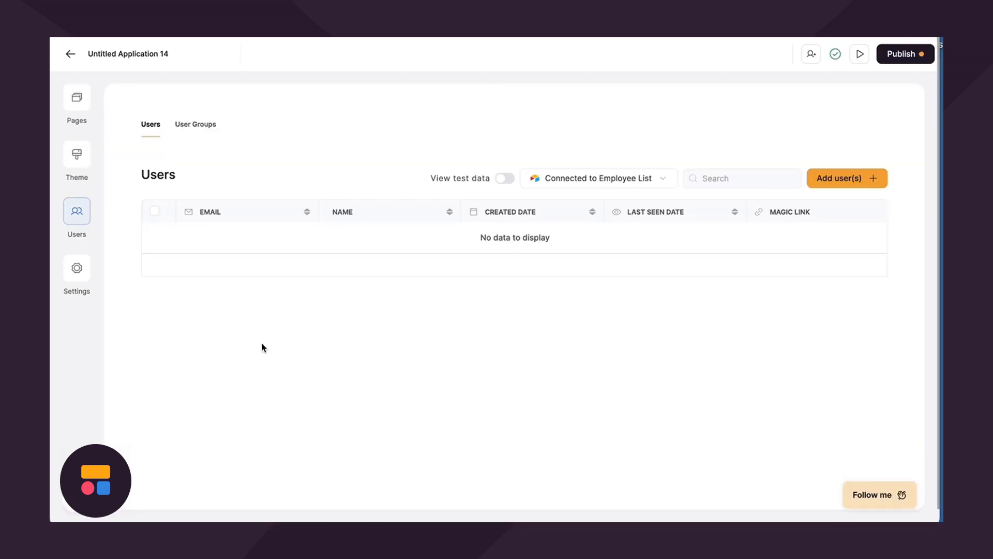
{"action": "mouse_move", "coordinate": [615, 178]}
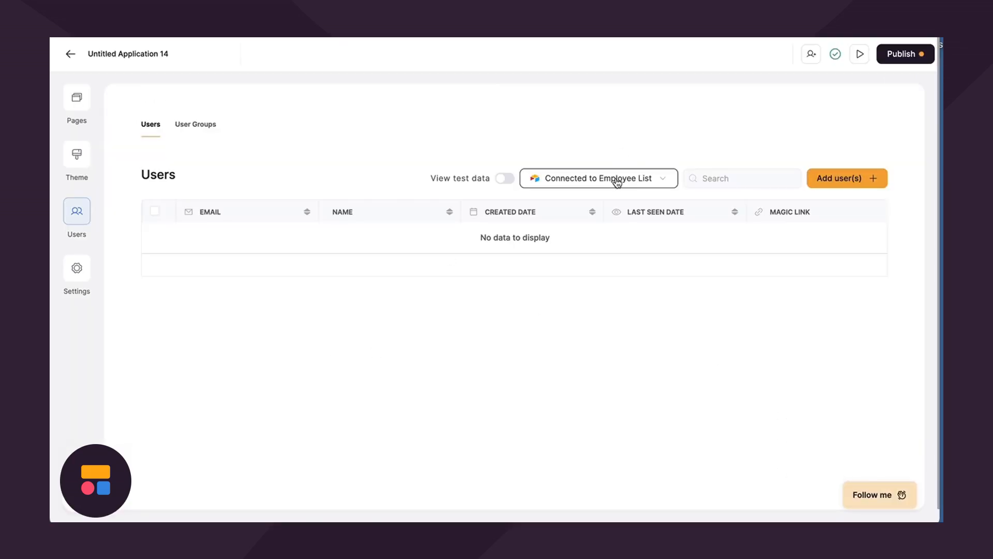
{"action": "mouse_move", "coordinate": [623, 183]}
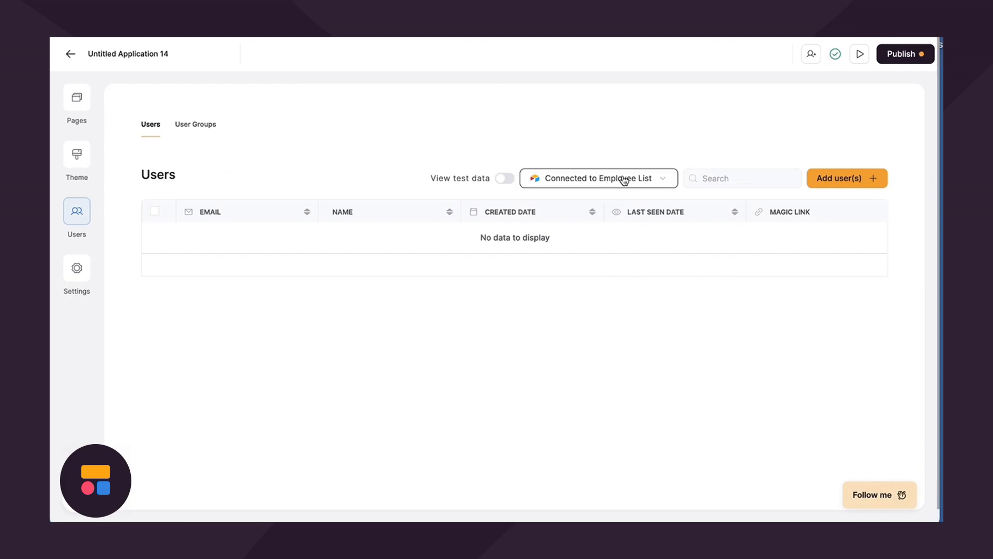
{"action": "mouse_move", "coordinate": [423, 331]}
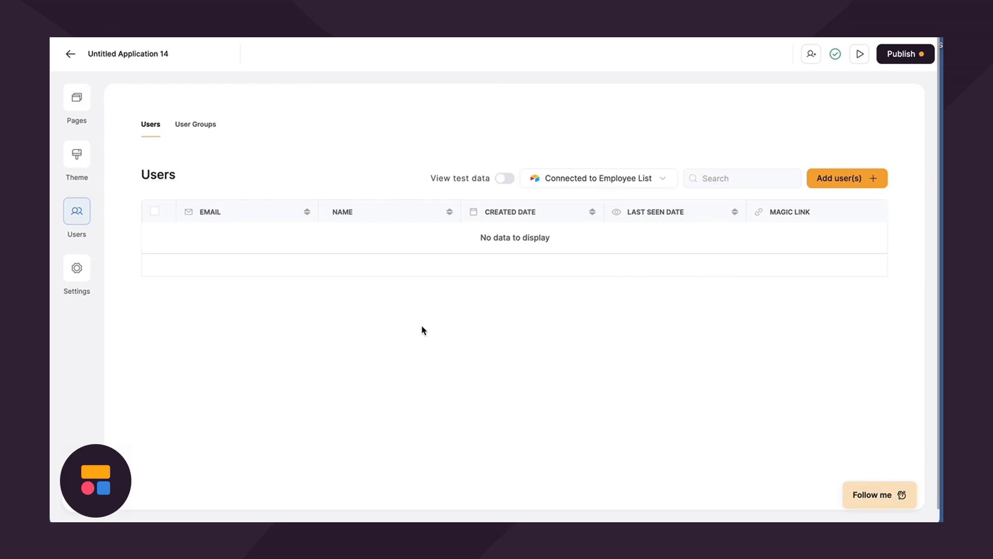
{"action": "mouse_move", "coordinate": [311, 447]}
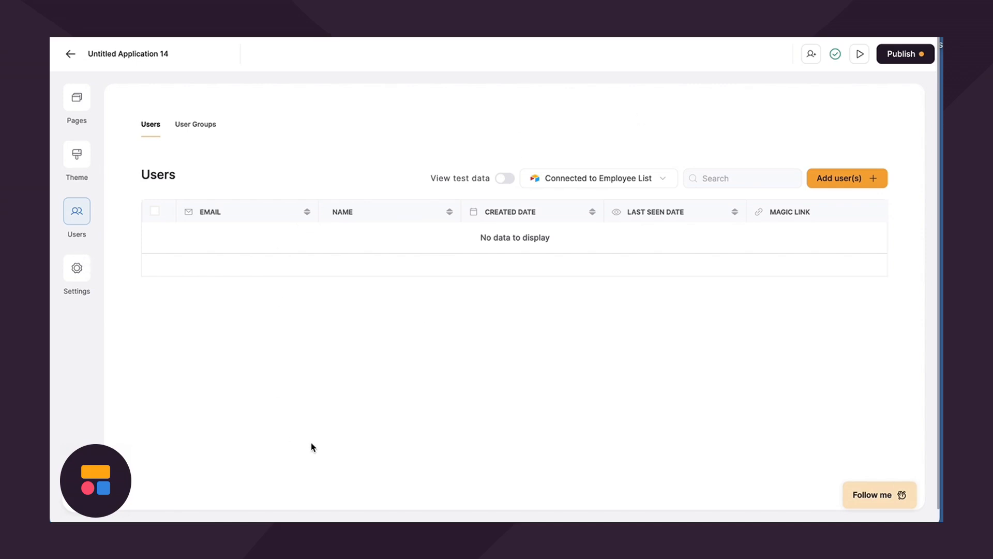
{"action": "mouse_move", "coordinate": [157, 238]}
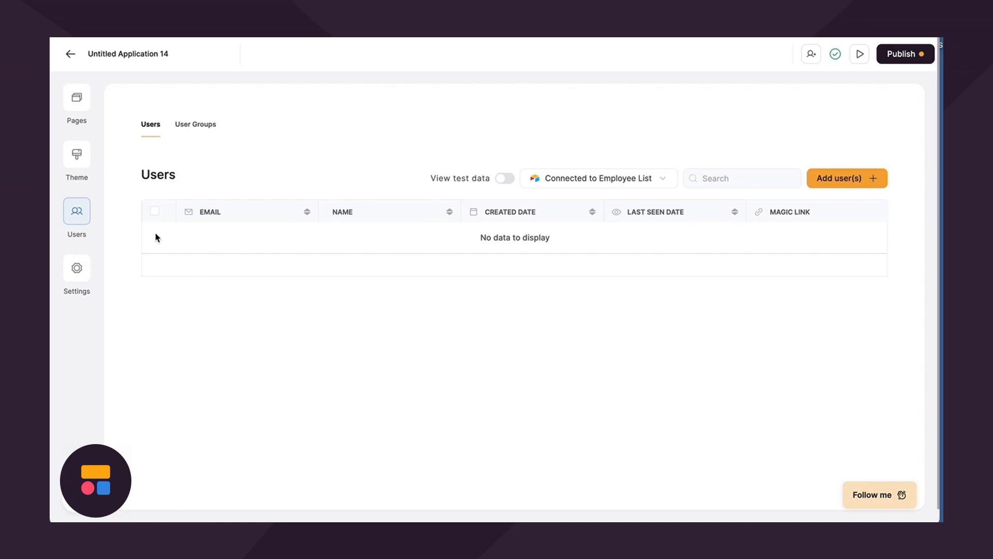
{"action": "mouse_move", "coordinate": [133, 286]}
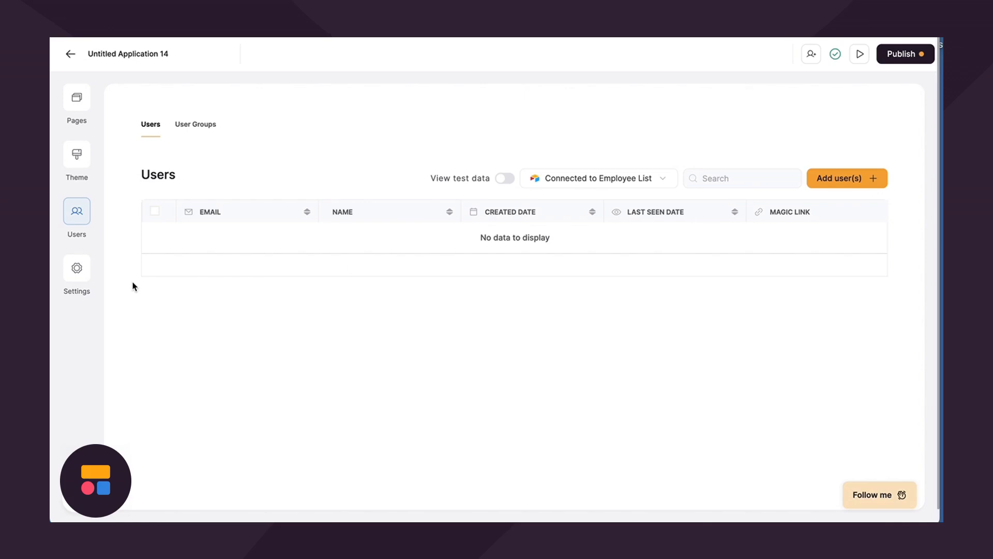
{"action": "mouse_move", "coordinate": [249, 223]}
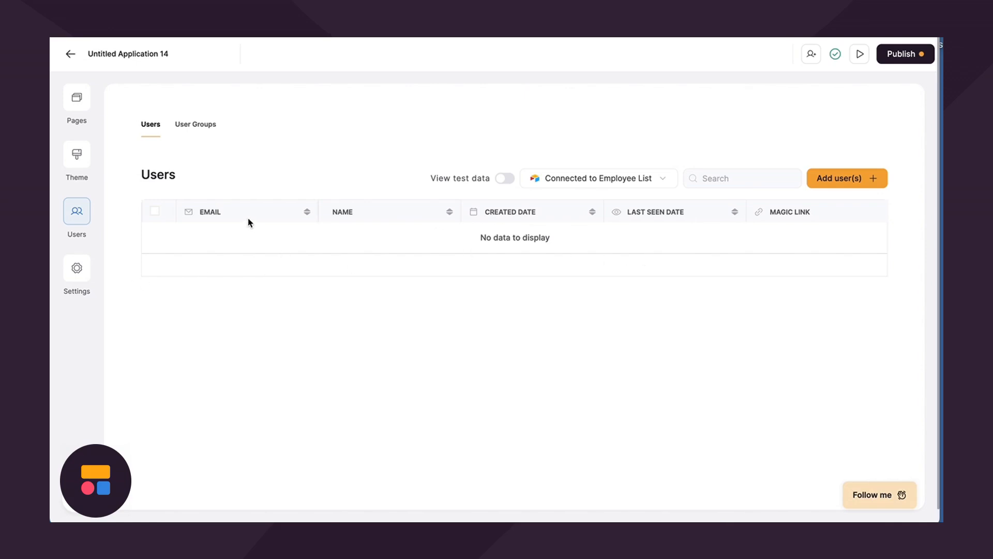
{"action": "mouse_move", "coordinate": [619, 229]}
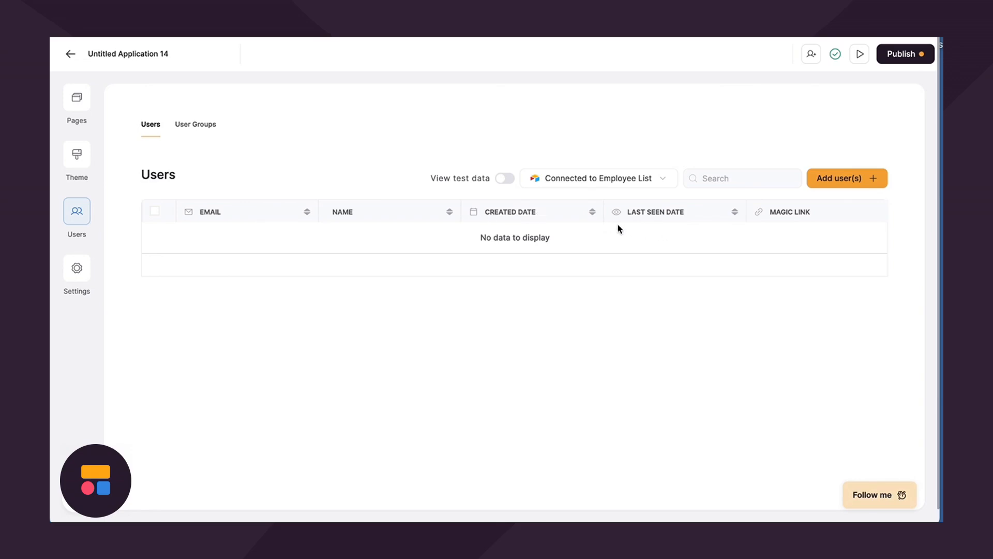
{"action": "mouse_move", "coordinate": [557, 223]}
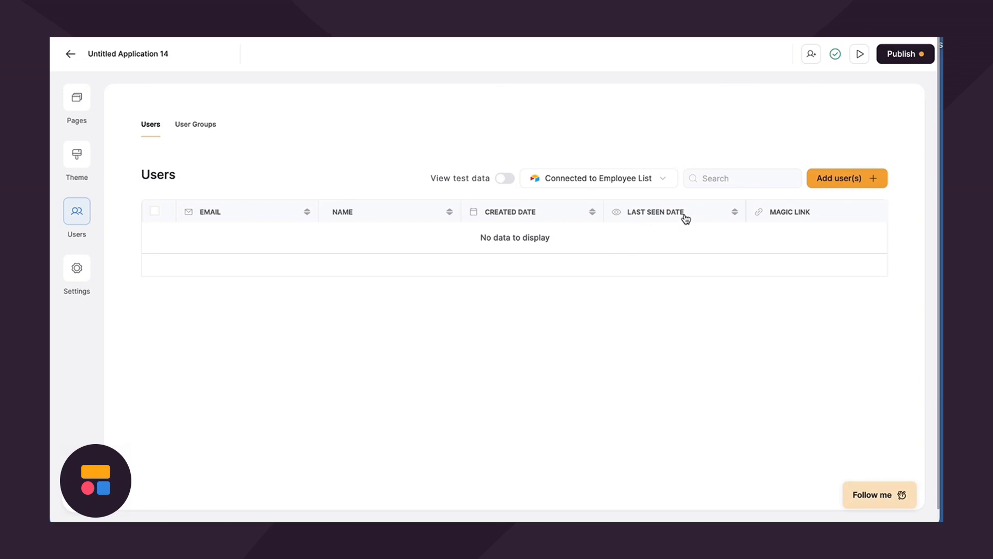
{"action": "mouse_move", "coordinate": [822, 215]}
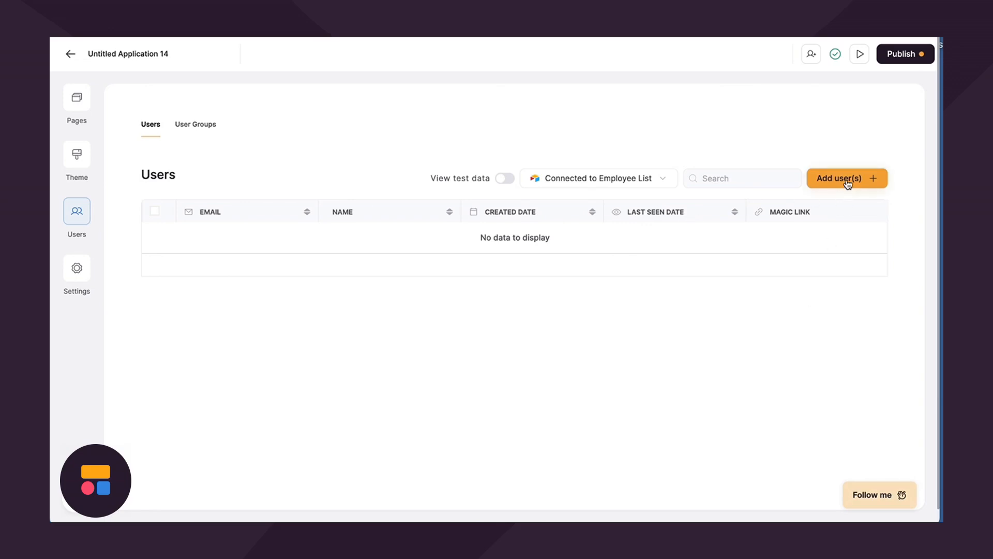
- Open the add-users form and close it without adding anyone
{"action": "left_click", "coordinate": [846, 178]}
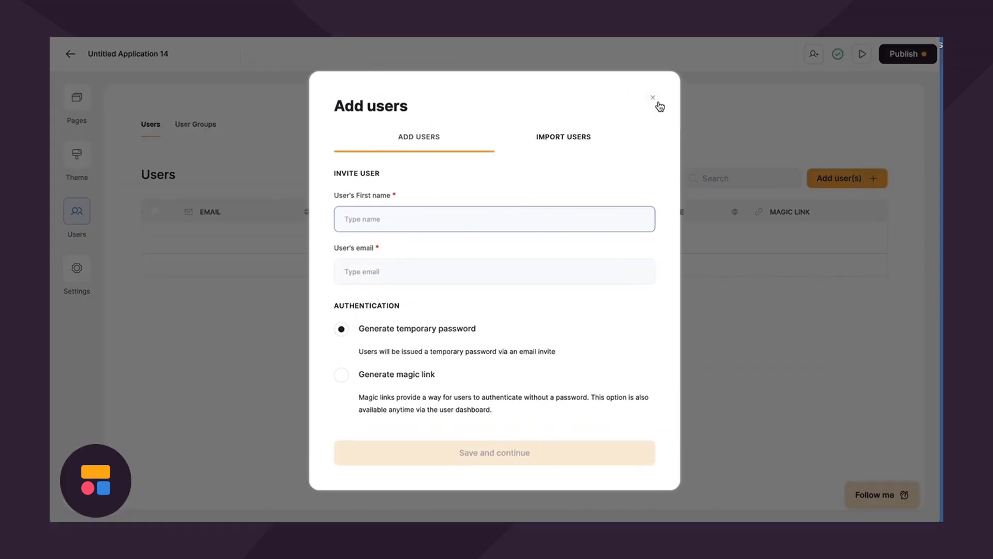
{"action": "left_click", "coordinate": [652, 97]}
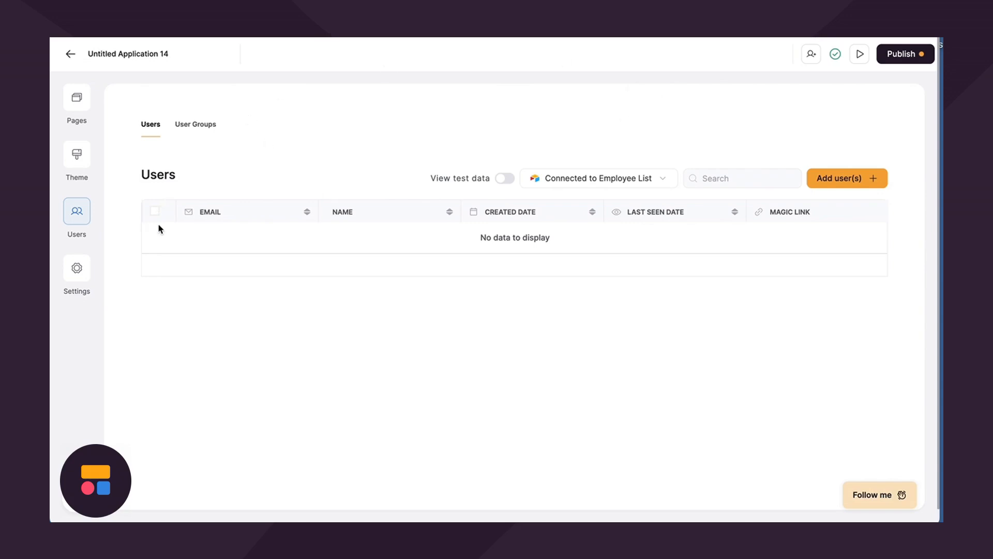
{"action": "mouse_move", "coordinate": [157, 214]}
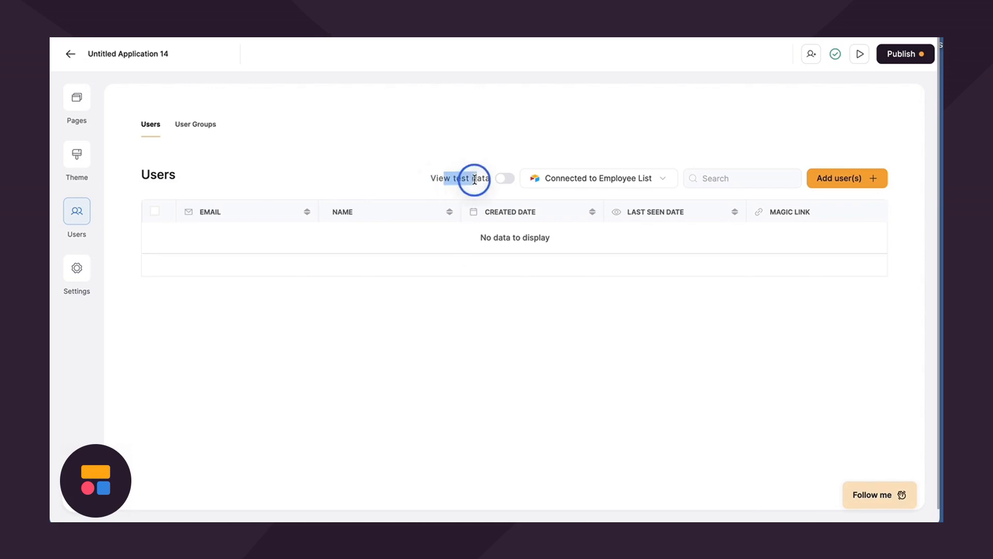
- Turn on View test data to show sample user Lizzie, then preview the app
{"action": "left_click", "coordinate": [504, 178]}
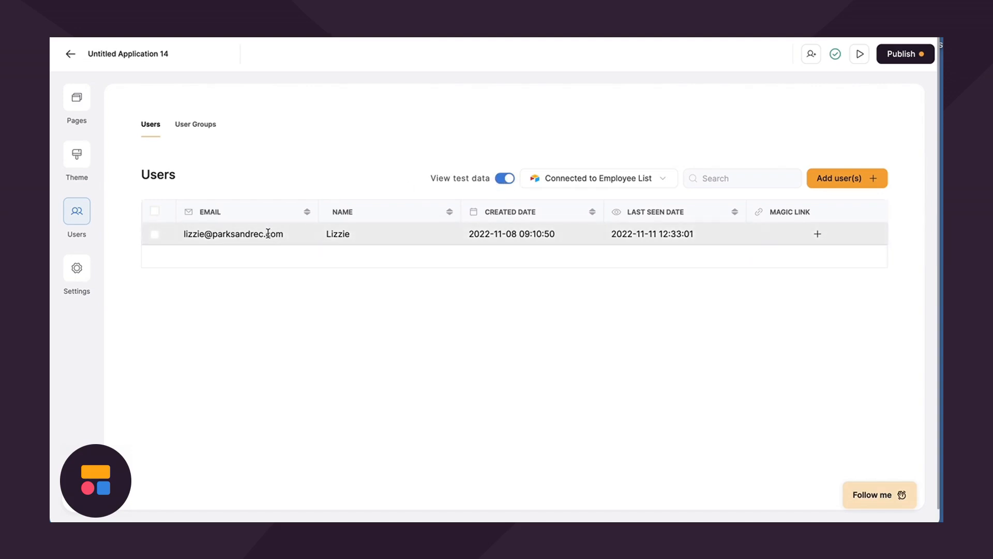
{"action": "mouse_move", "coordinate": [532, 229]}
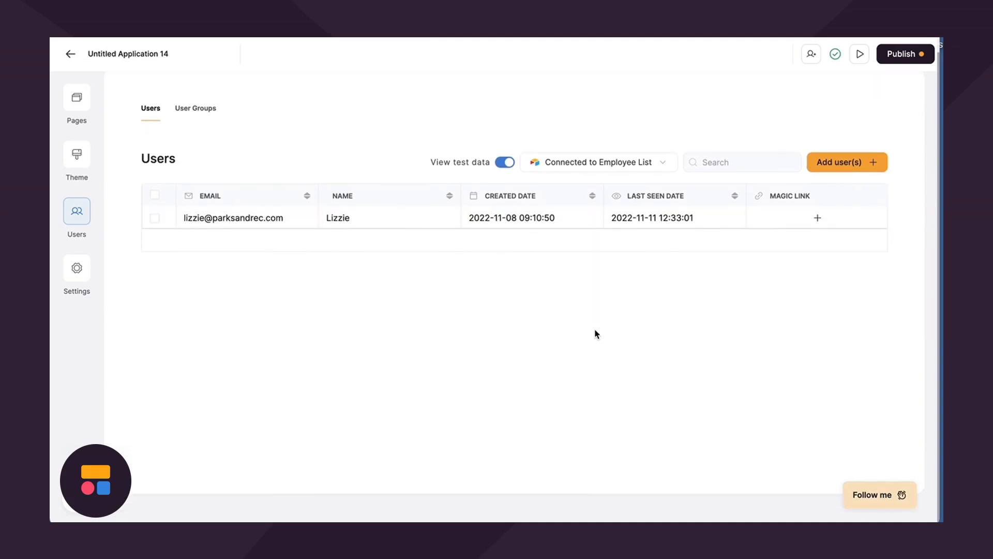
{"action": "mouse_move", "coordinate": [860, 53]}
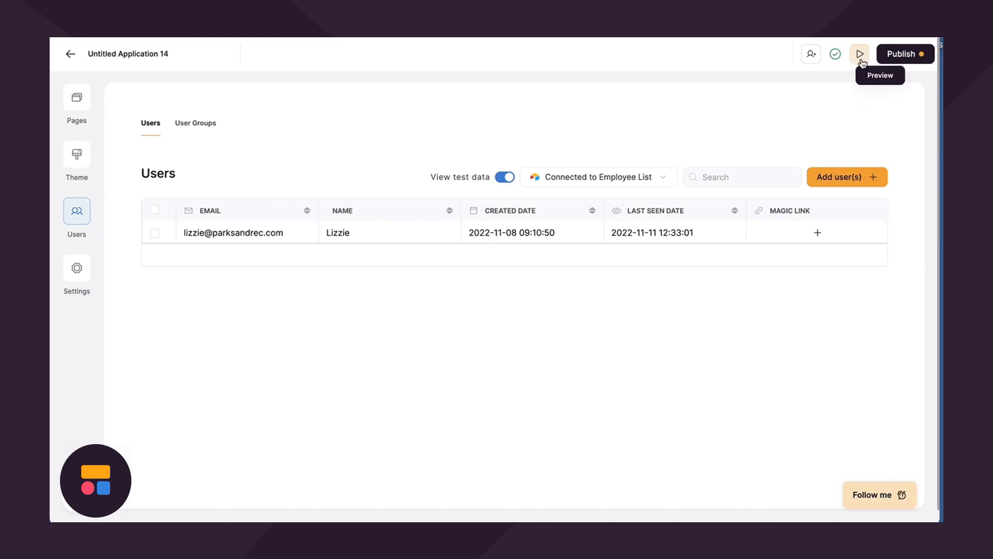
{"action": "left_click", "coordinate": [860, 54]}
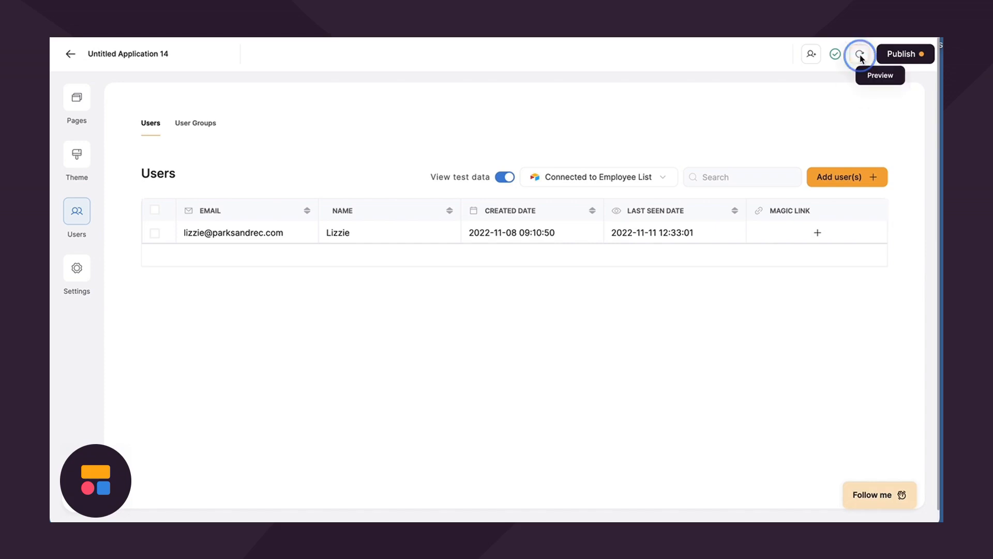
{"action": "left_click", "coordinate": [859, 54]}
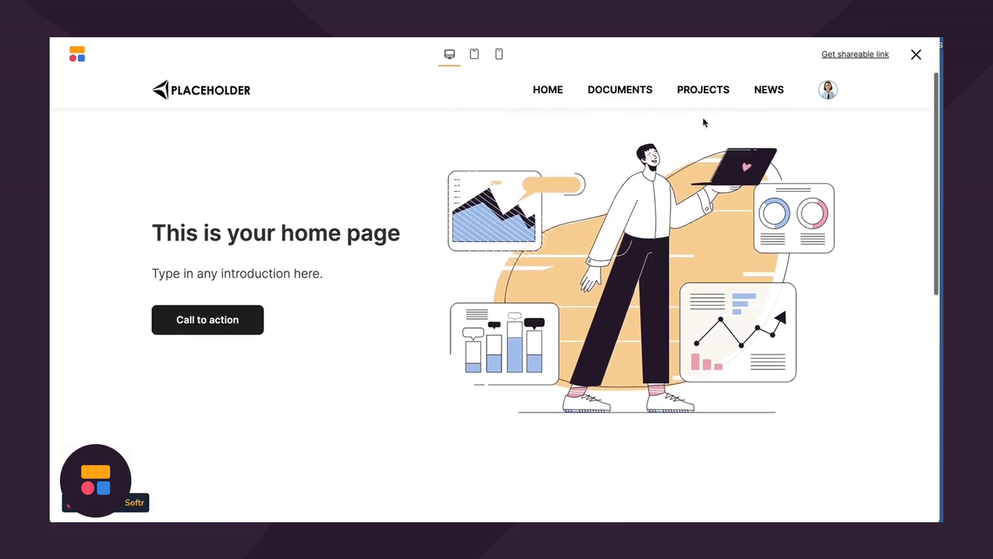
{"action": "mouse_move", "coordinate": [827, 89]}
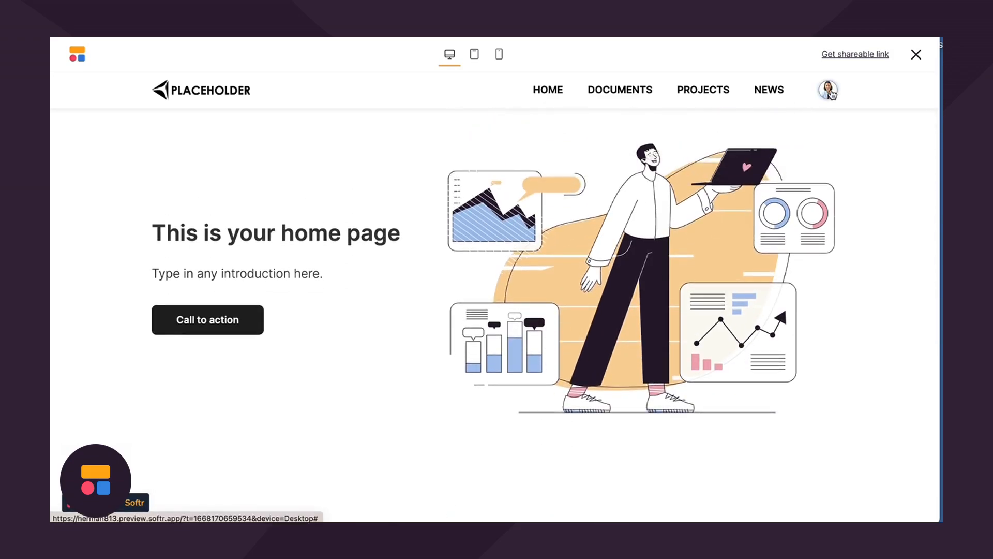
{"action": "mouse_move", "coordinate": [424, 491]}
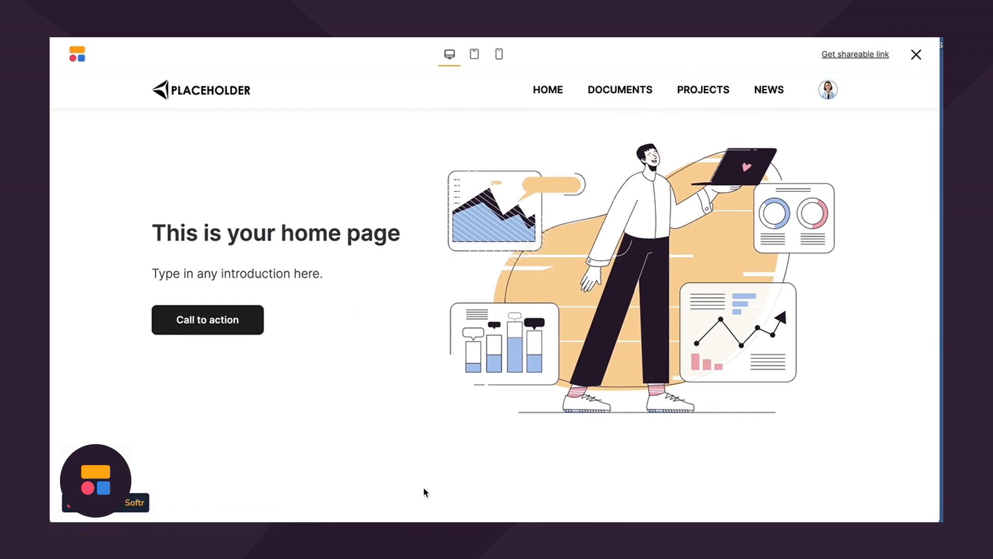
{"action": "mouse_move", "coordinate": [731, 365]}
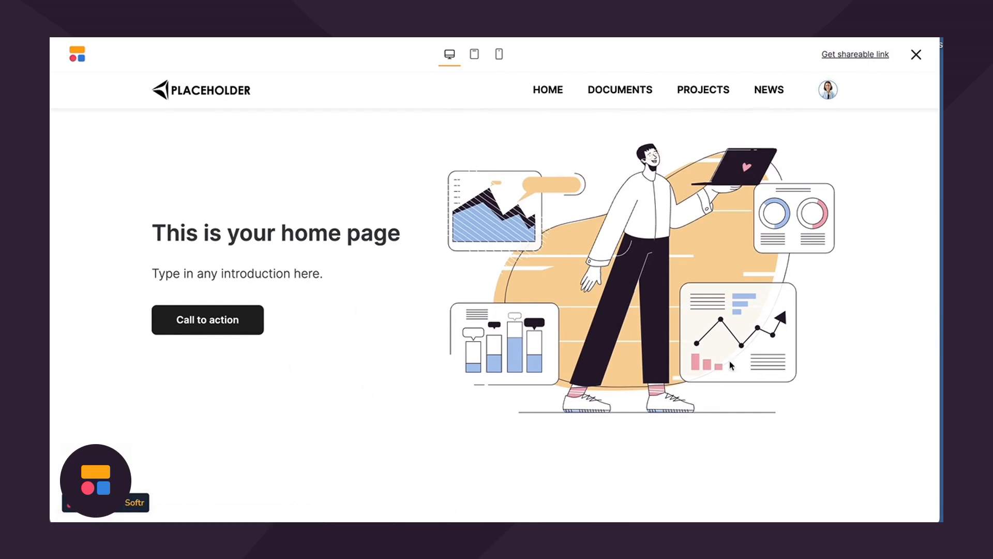
{"action": "mouse_move", "coordinate": [681, 163]}
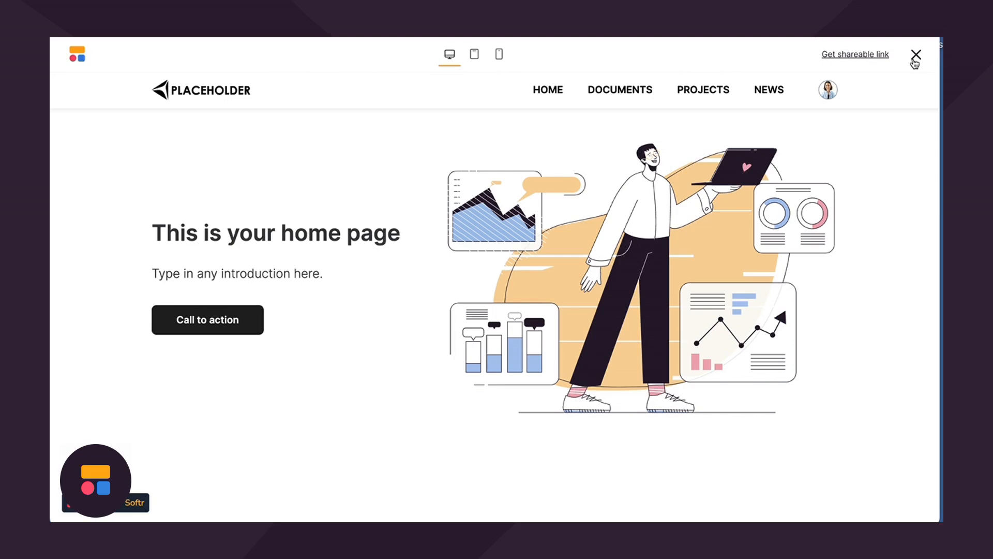
{"action": "left_click", "coordinate": [915, 58]}
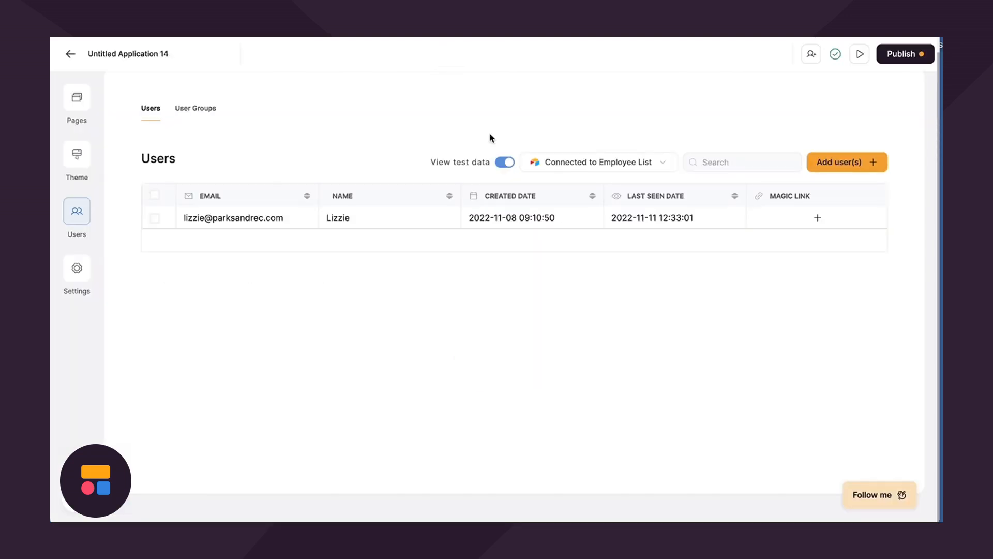
- Turn off View test data so the Employee List user list shows no users
{"action": "left_click", "coordinate": [505, 162]}
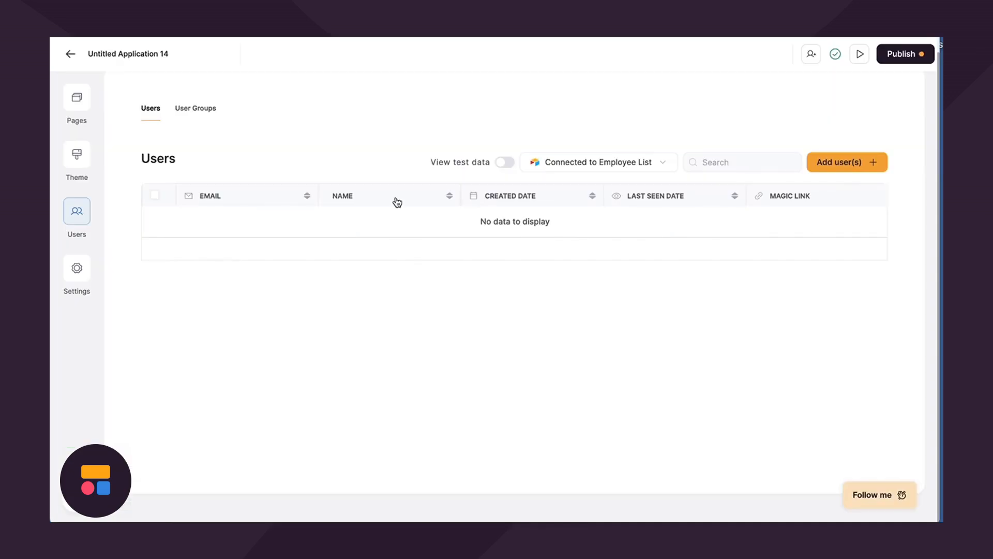
{"action": "mouse_move", "coordinate": [235, 274]}
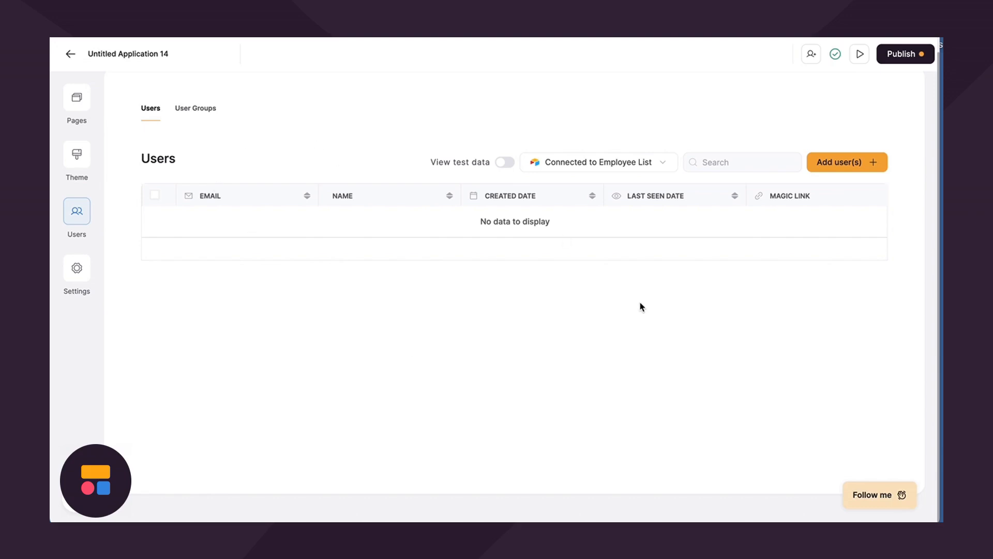
{"action": "mouse_move", "coordinate": [640, 297]}
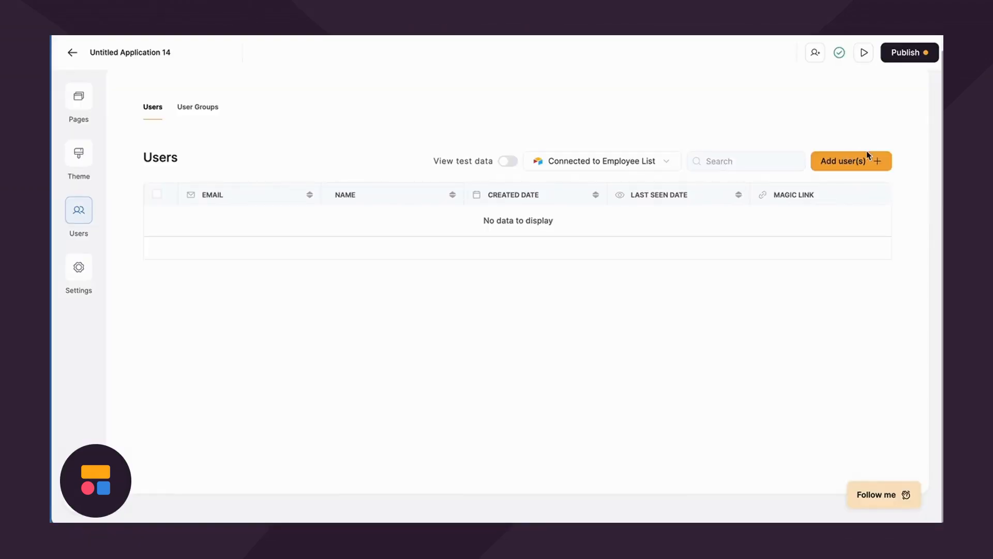
{"action": "left_click", "coordinate": [845, 160]}
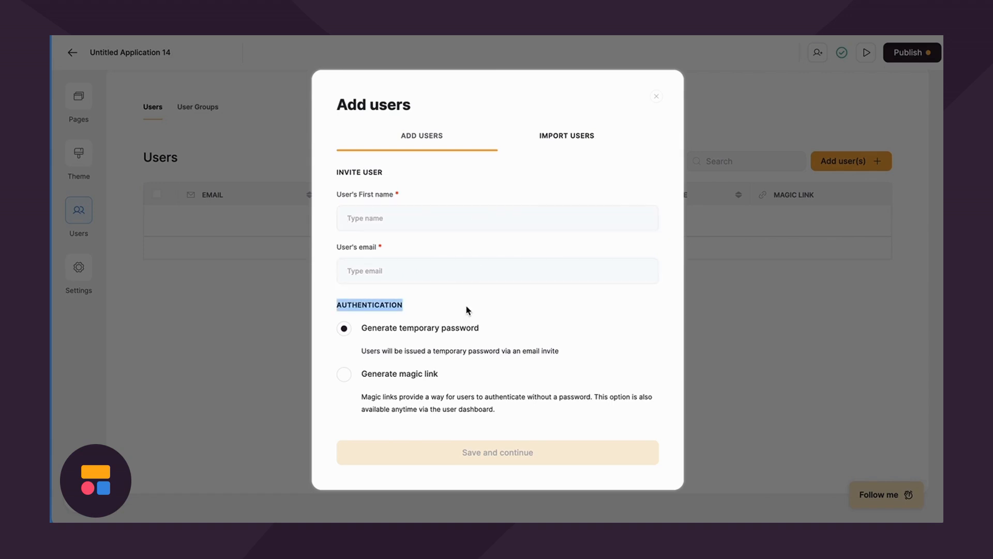
{"action": "mouse_move", "coordinate": [478, 341]}
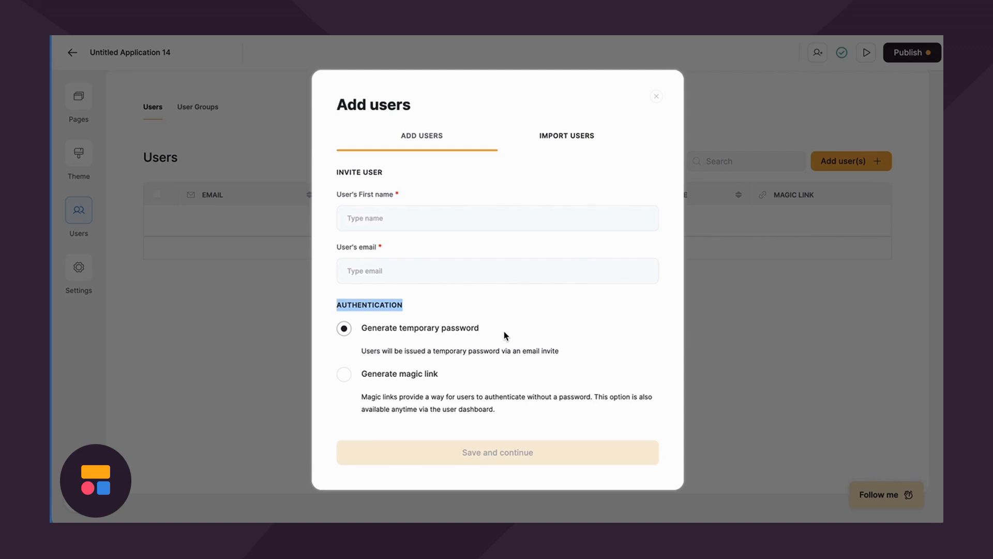
{"action": "left_click", "coordinate": [497, 218]}
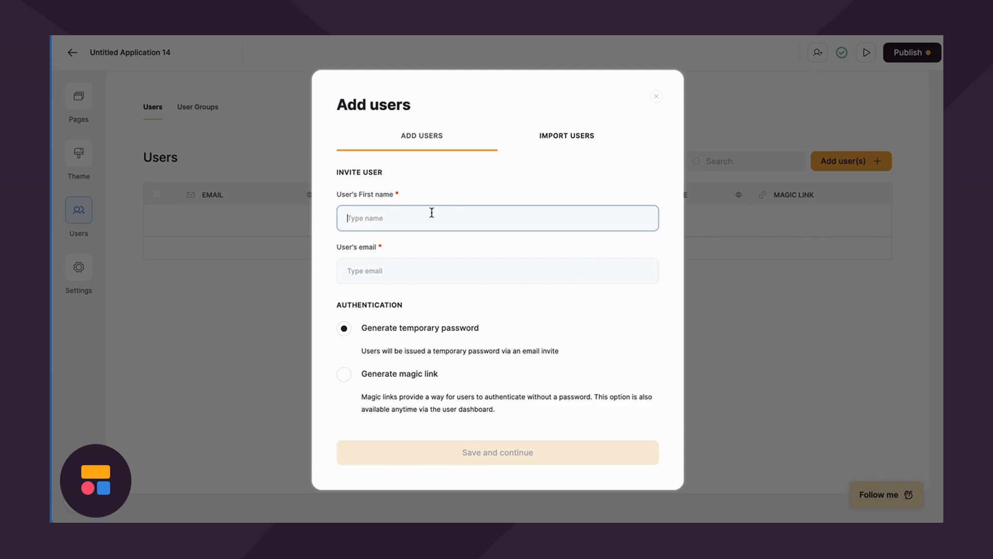
{"action": "type", "text": "Lizzie"}
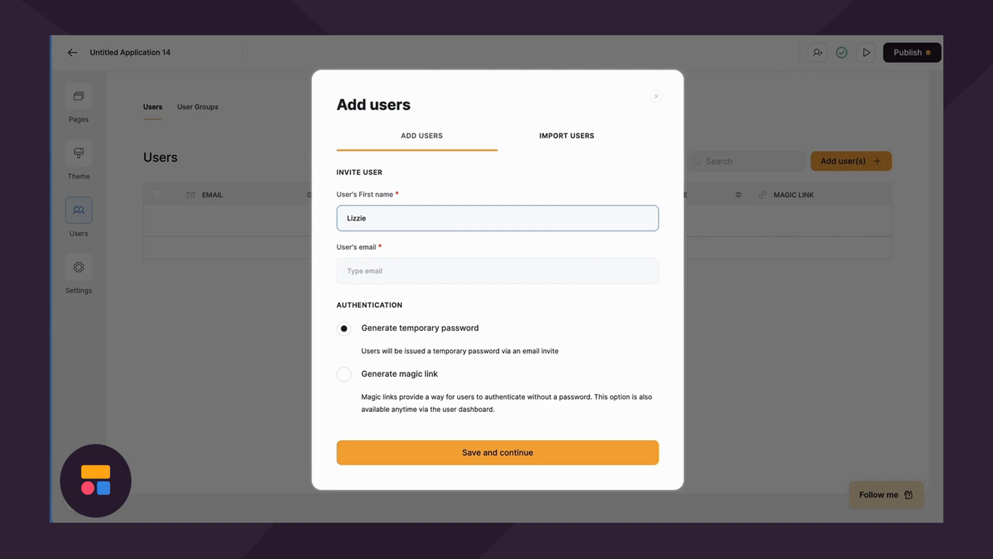
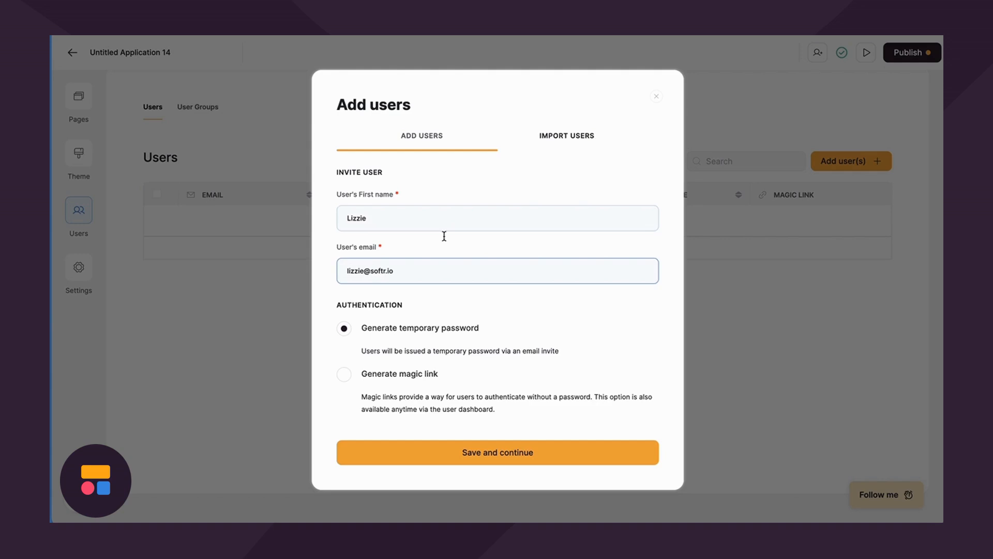
{"action": "left_click", "coordinate": [497, 452]}
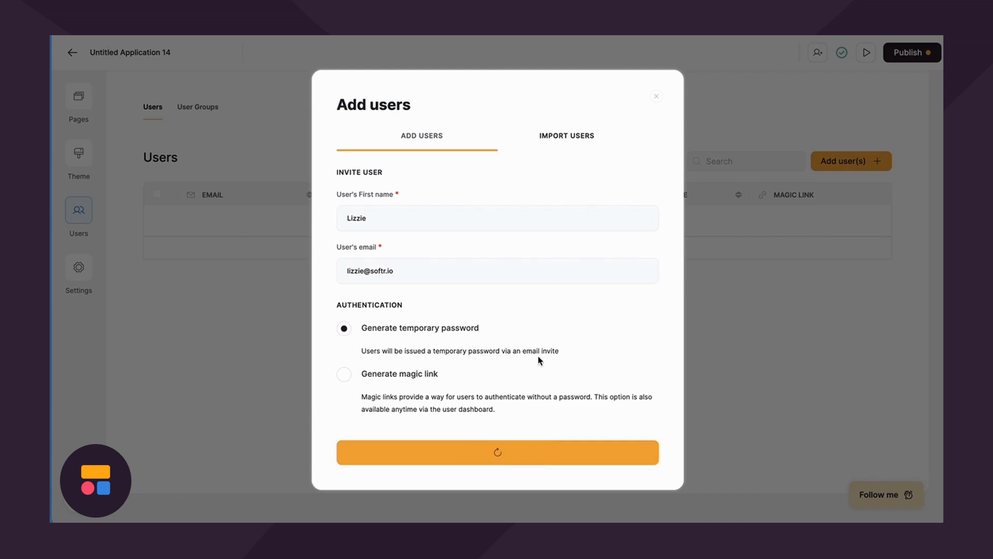
- Save Lizzie and send her the invitation email with her temporary password
{"action": "left_click", "coordinate": [497, 452]}
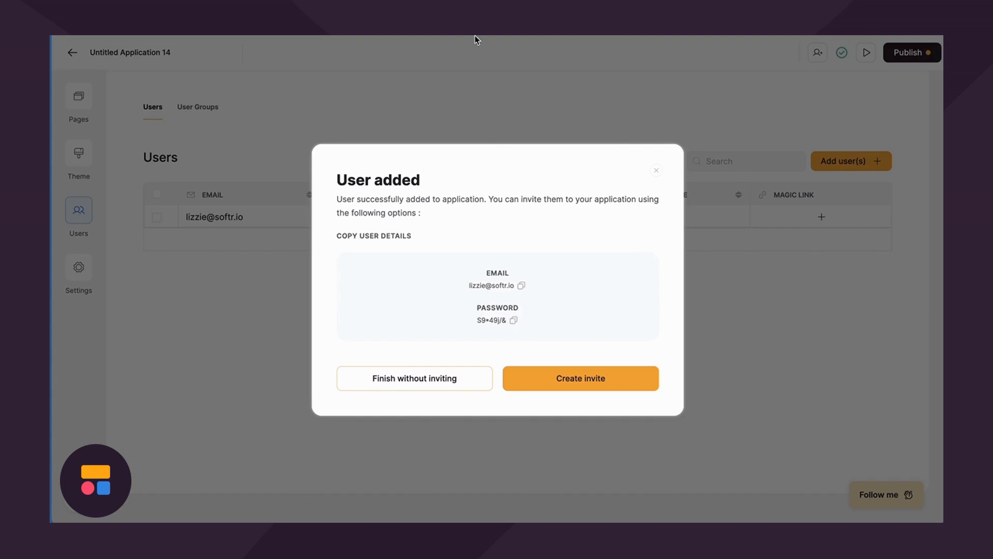
{"action": "mouse_move", "coordinate": [483, 64]}
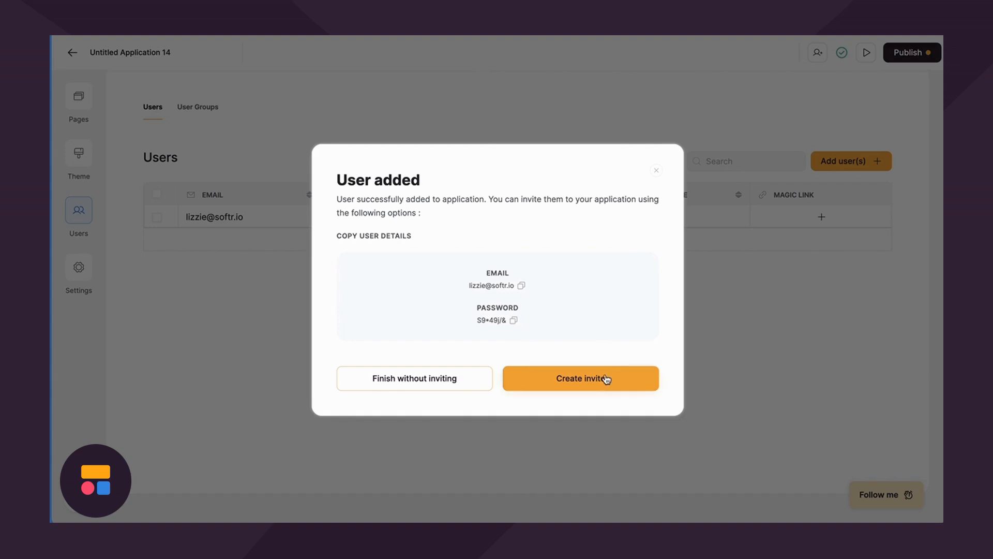
{"action": "left_click", "coordinate": [580, 378]}
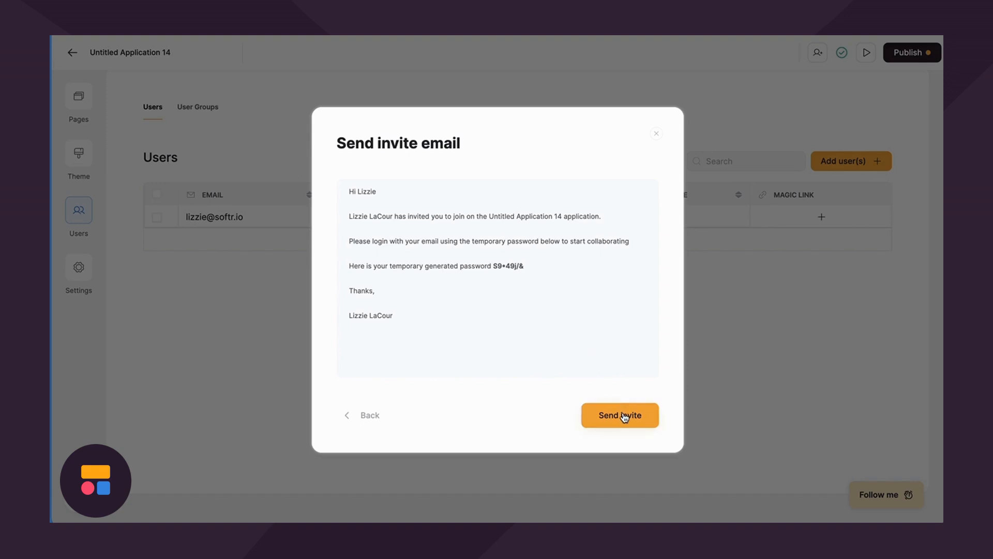
{"action": "left_click", "coordinate": [619, 414]}
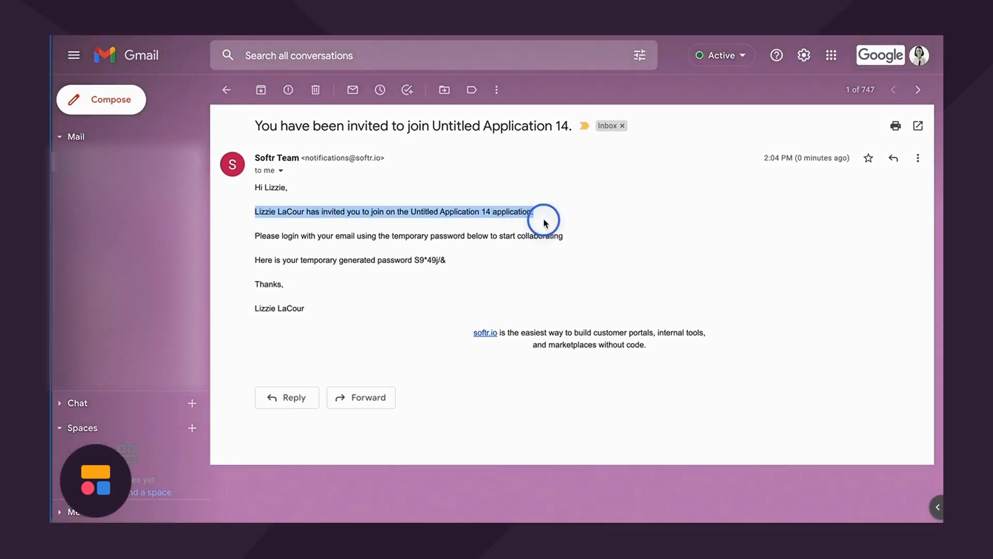
- Highlight the invite sentence and temporary password in the Gmail invitation
{"action": "left_click_drag", "start_coordinate": [543, 223], "coordinate": [549, 257]}
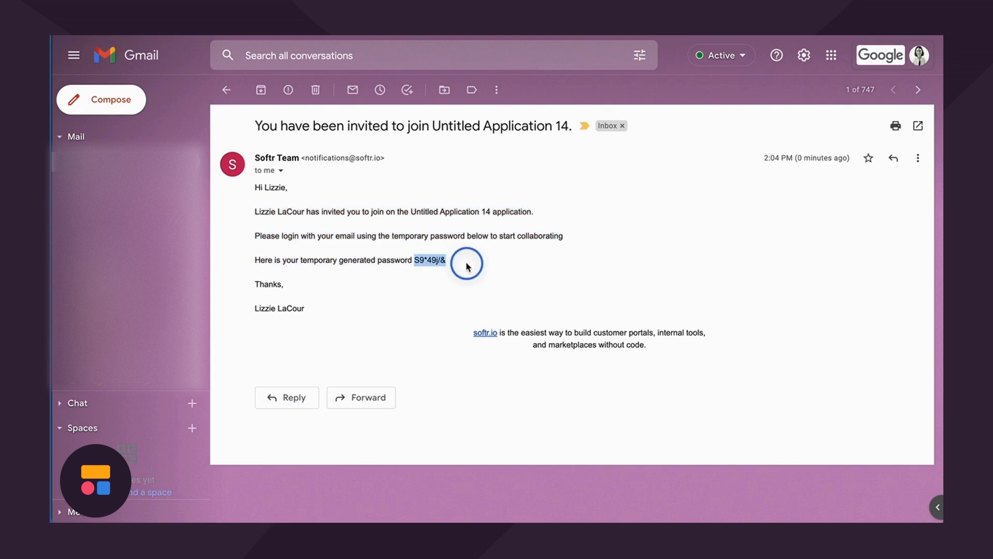
{"action": "mouse_move", "coordinate": [534, 278]}
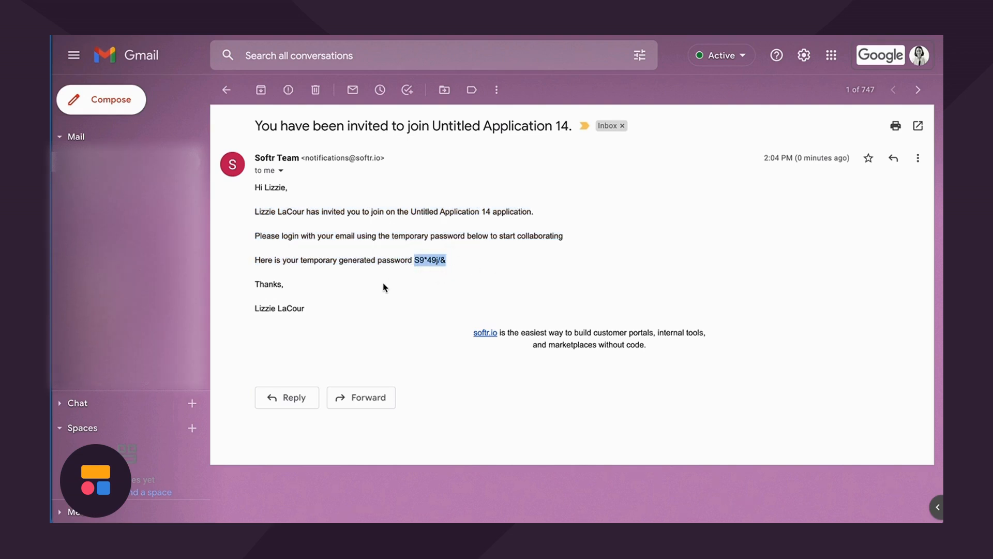
{"action": "mouse_move", "coordinate": [601, 274]}
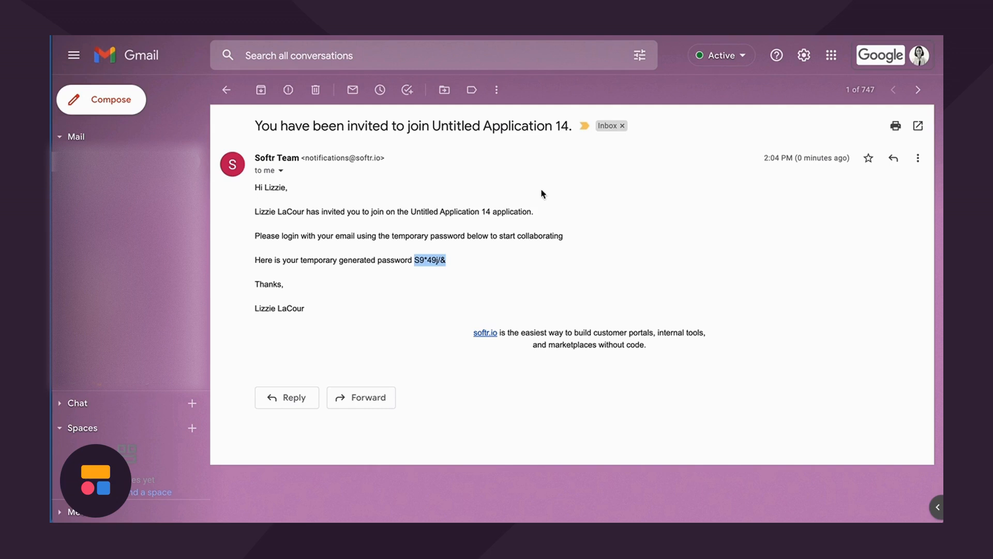
{"action": "mouse_move", "coordinate": [610, 302]}
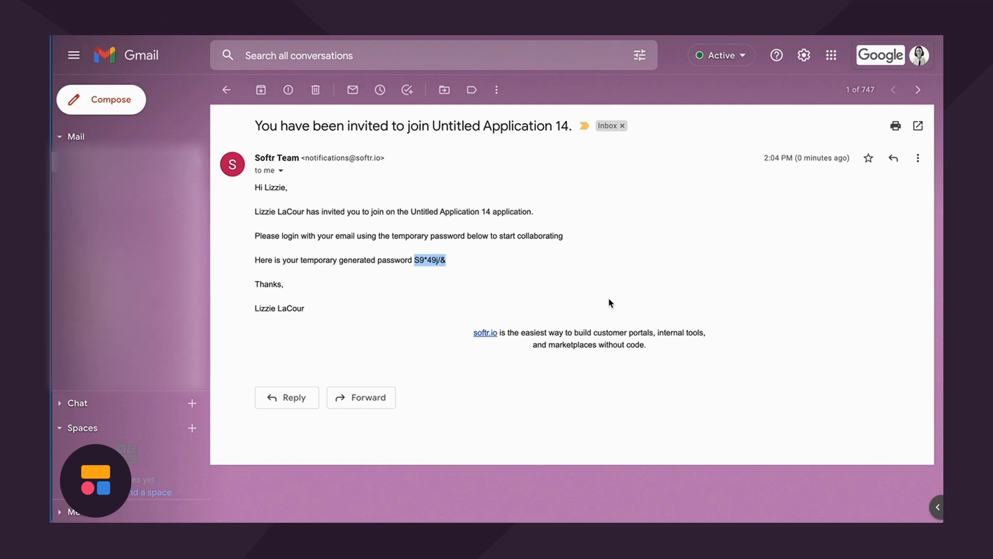
{"action": "left_click", "coordinate": [487, 267]}
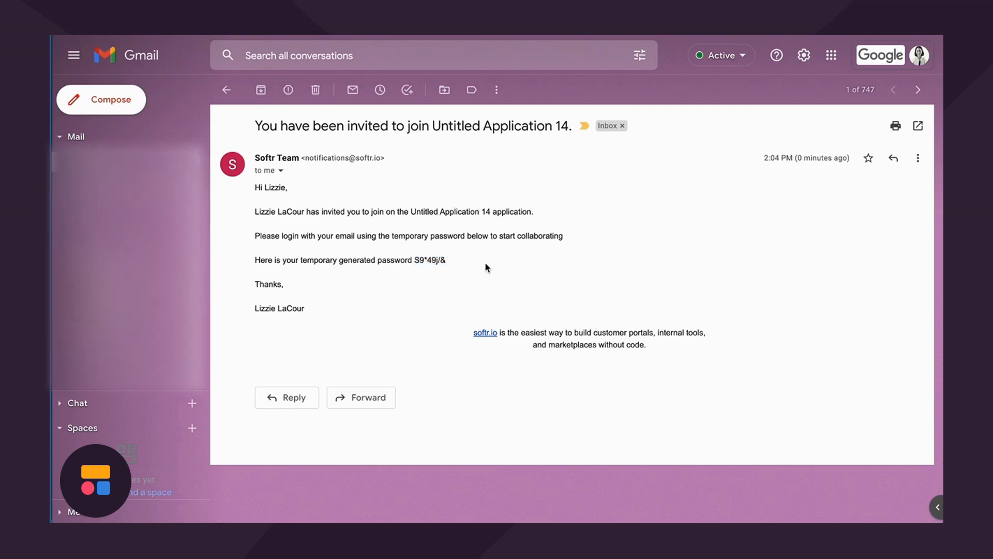
{"action": "double_click", "coordinate": [428, 259]}
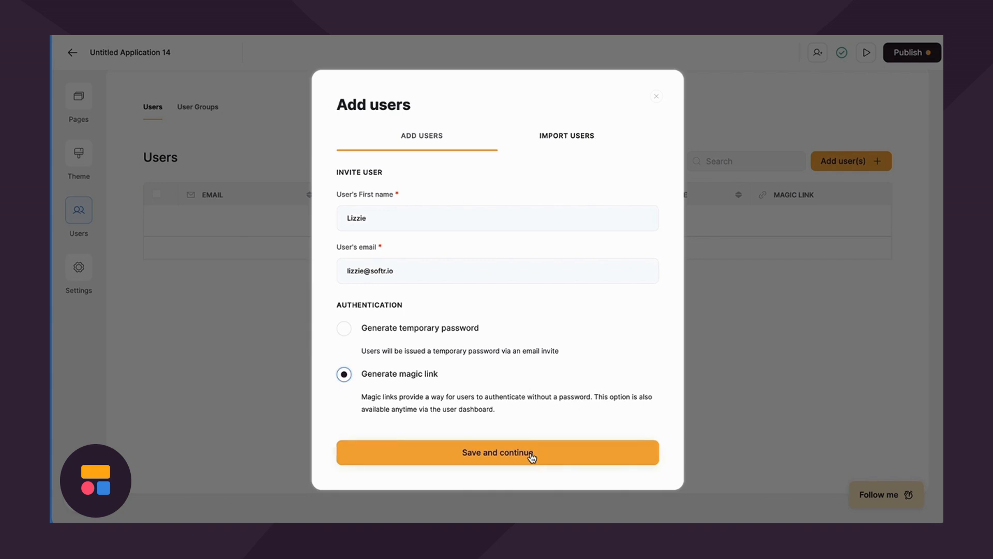
{"action": "left_click", "coordinate": [497, 452]}
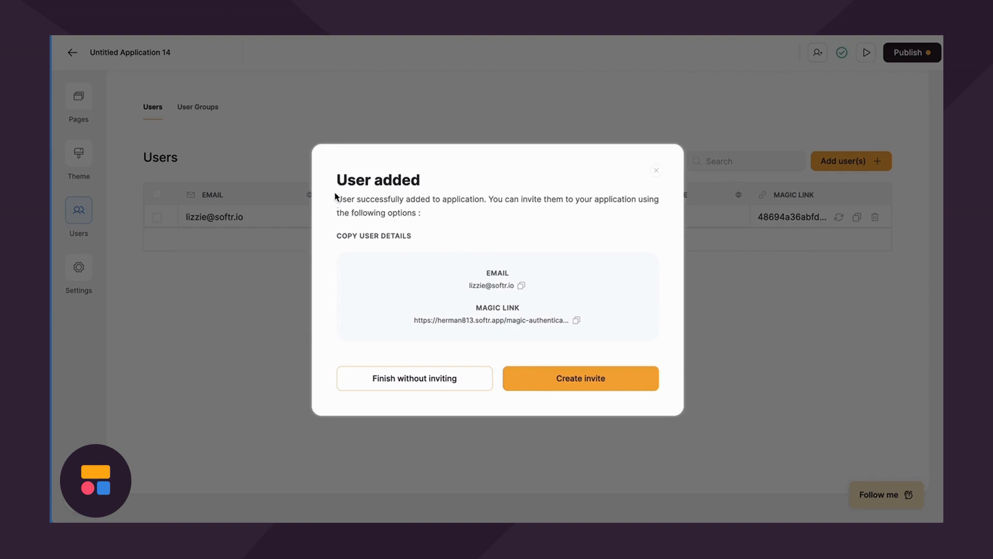
{"action": "mouse_move", "coordinate": [308, 228]}
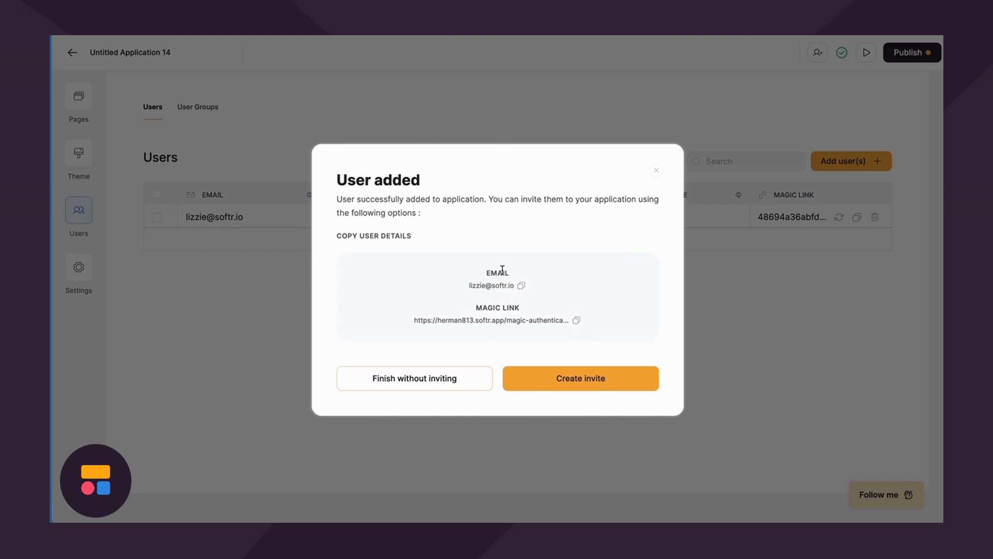
{"action": "mouse_move", "coordinate": [595, 381]}
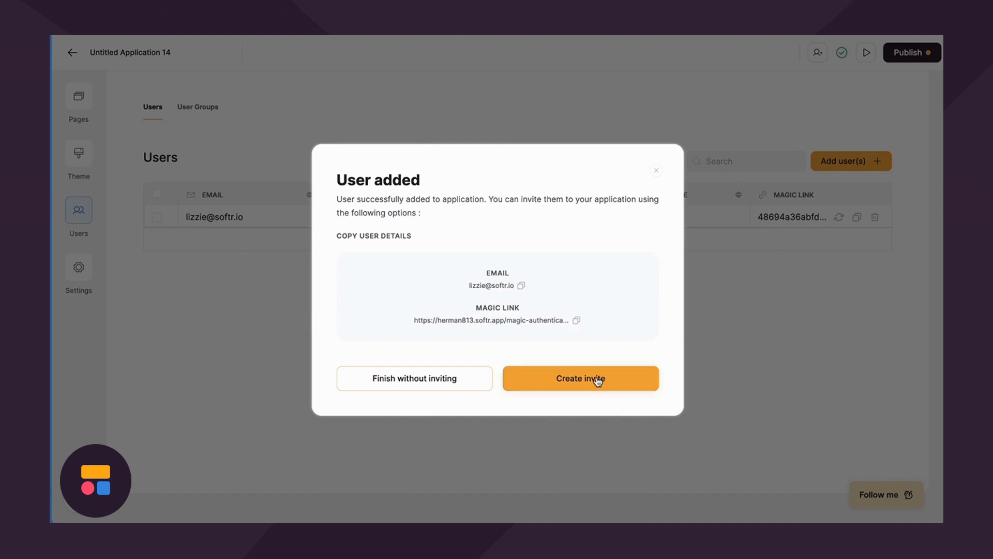
{"action": "left_click", "coordinate": [579, 378]}
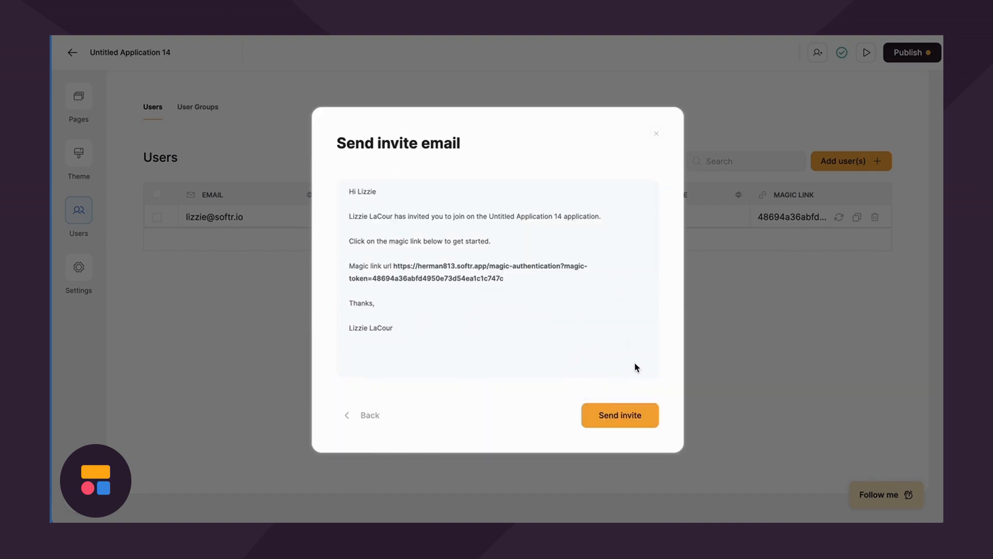
{"action": "left_click", "coordinate": [619, 414]}
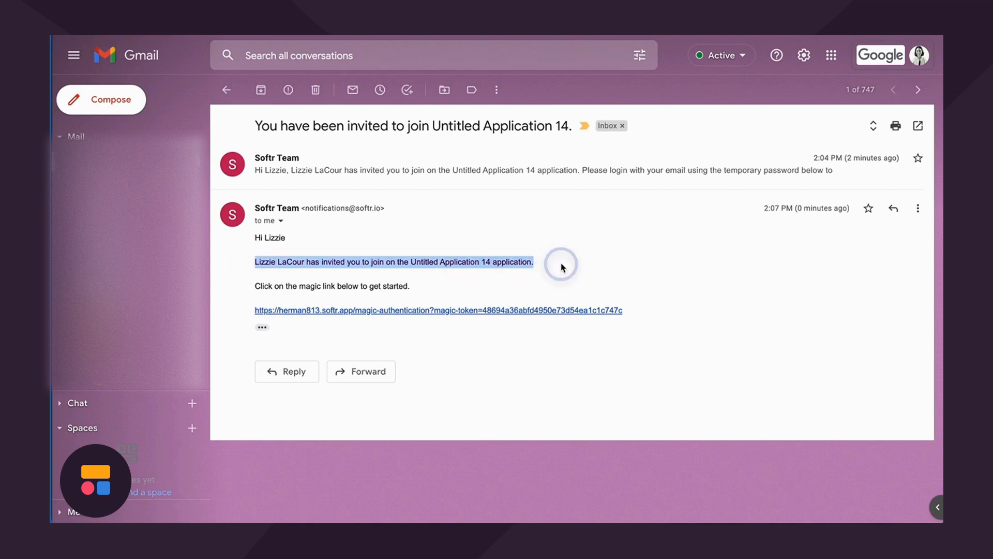
- Follow the emailed magic link to sign Lizzie into the app's home page
{"action": "left_click", "coordinate": [437, 310]}
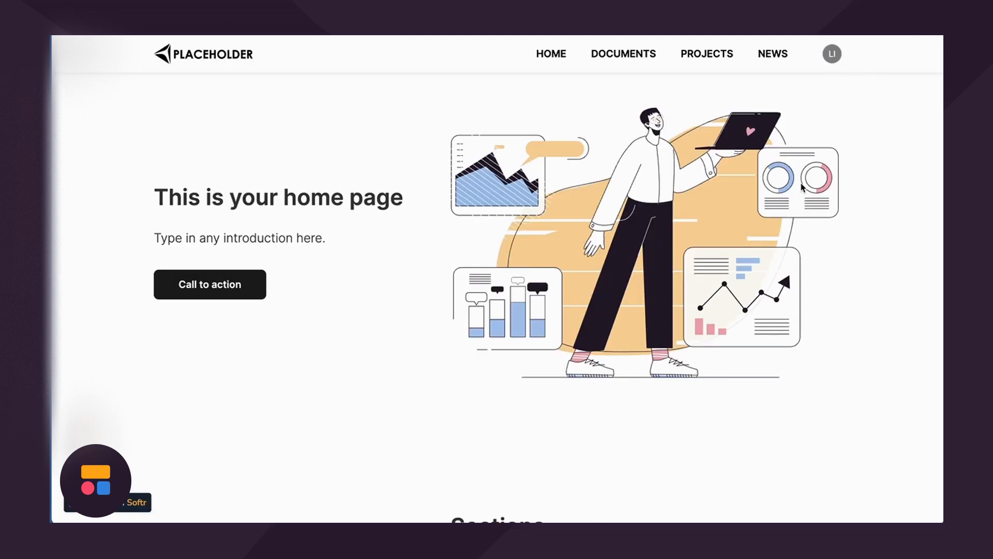
{"action": "scroll", "scroll_direction": "down", "scroll_amount": 3}
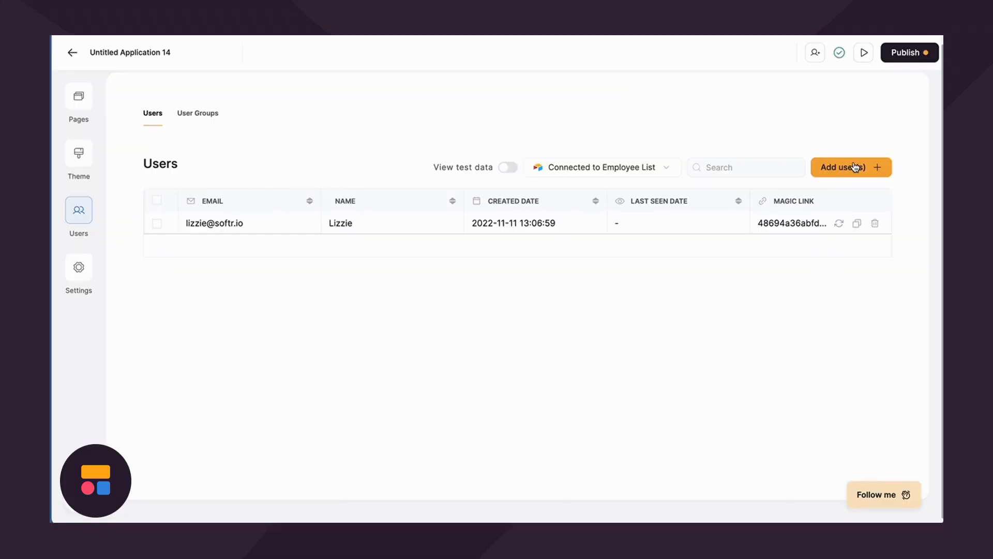
- Start adding a user from the Users page, entering the first name and email
{"action": "left_click", "coordinate": [851, 167]}
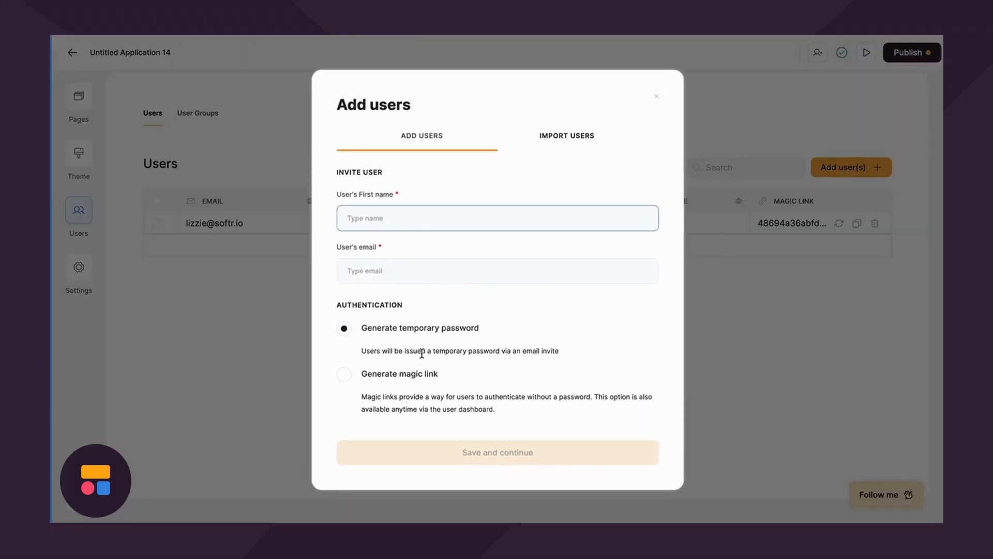
{"action": "left_click", "coordinate": [498, 218]}
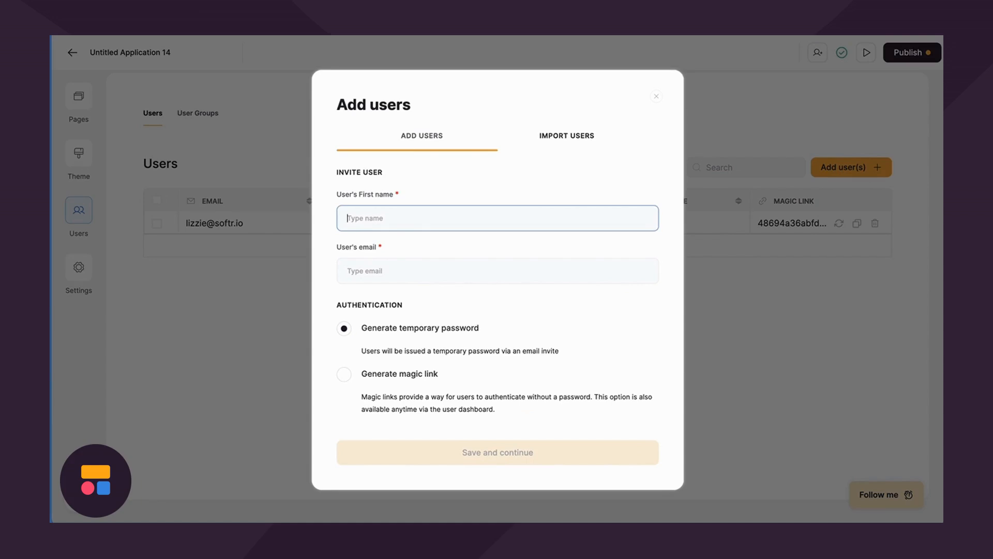
{"action": "mouse_move", "coordinate": [520, 347]}
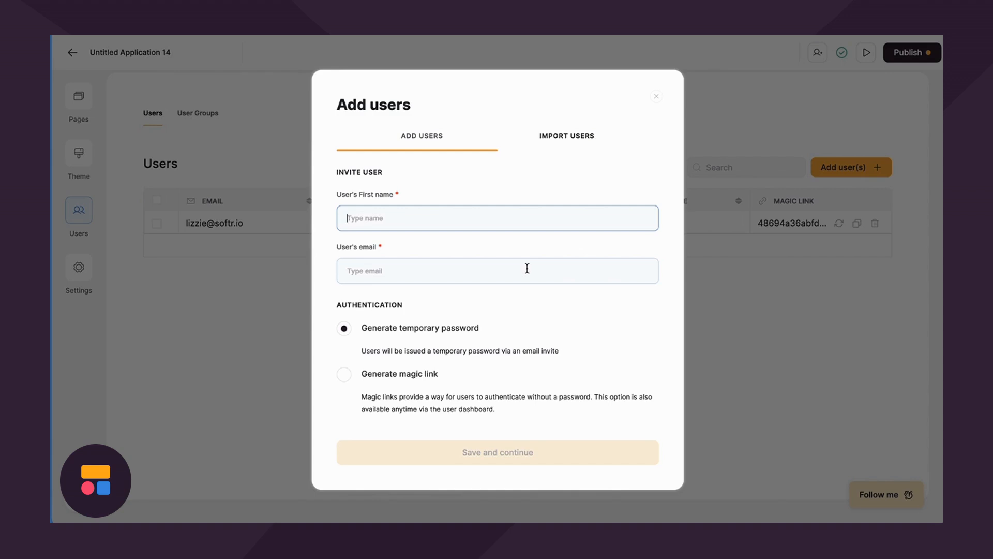
{"action": "left_click", "coordinate": [566, 135]}
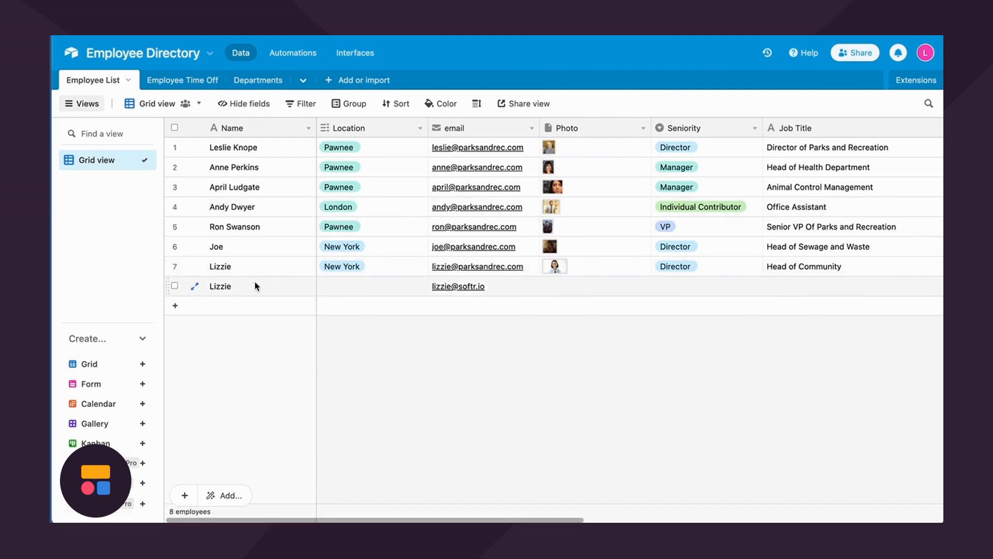
{"action": "mouse_move", "coordinate": [292, 278]}
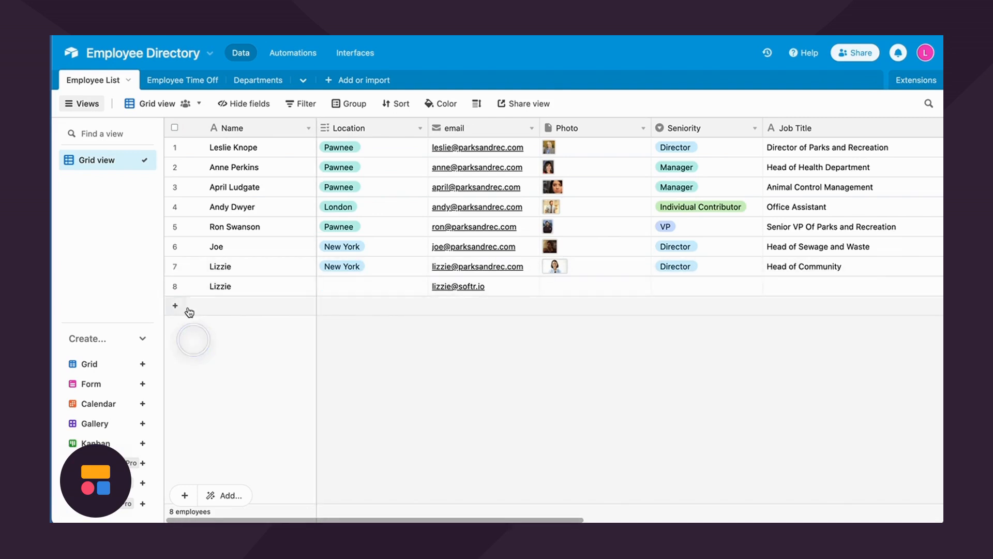
- Delete the extra softr.io Lizzie record in Airtable and confirm the Employee List CSV download
{"action": "left_click", "coordinate": [174, 285]}
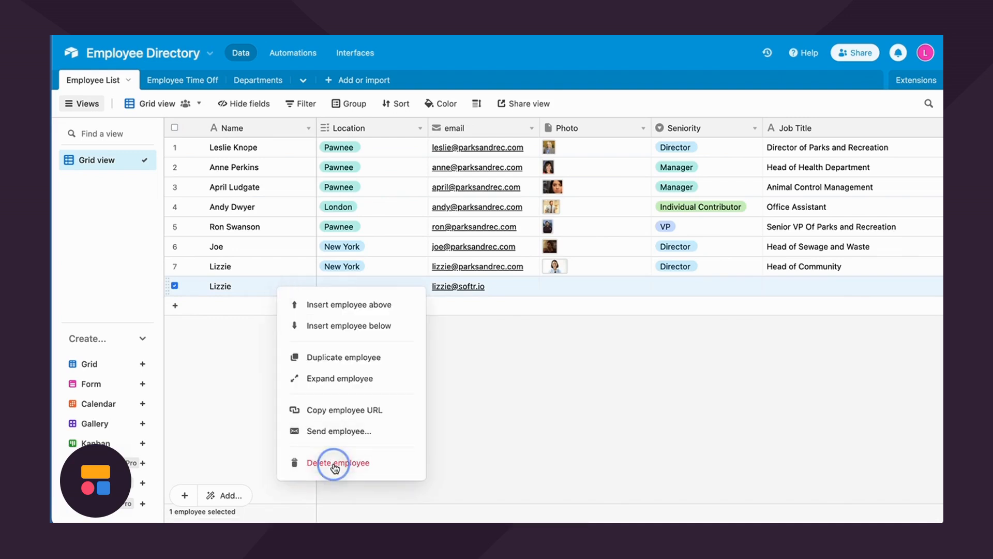
{"action": "left_click", "coordinate": [338, 463]}
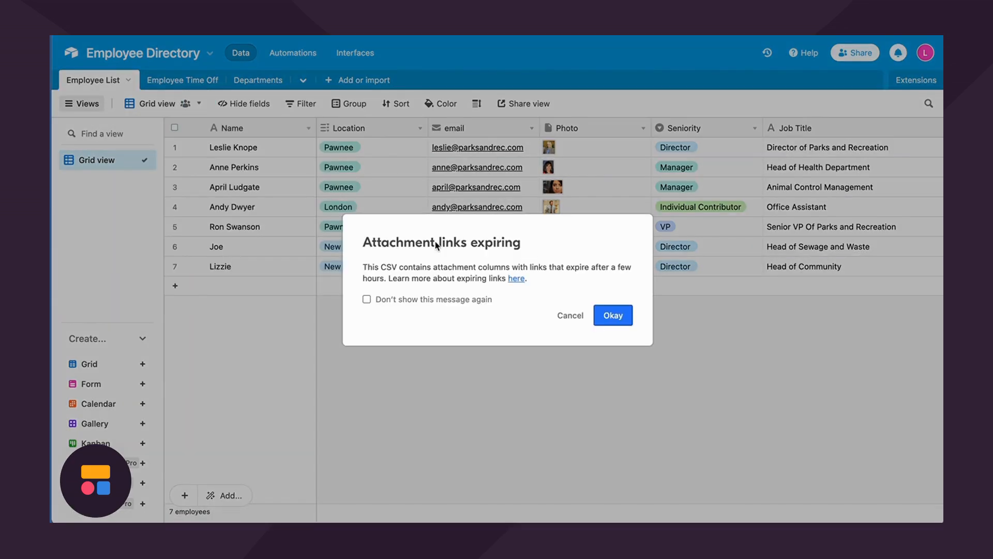
{"action": "left_click", "coordinate": [612, 315]}
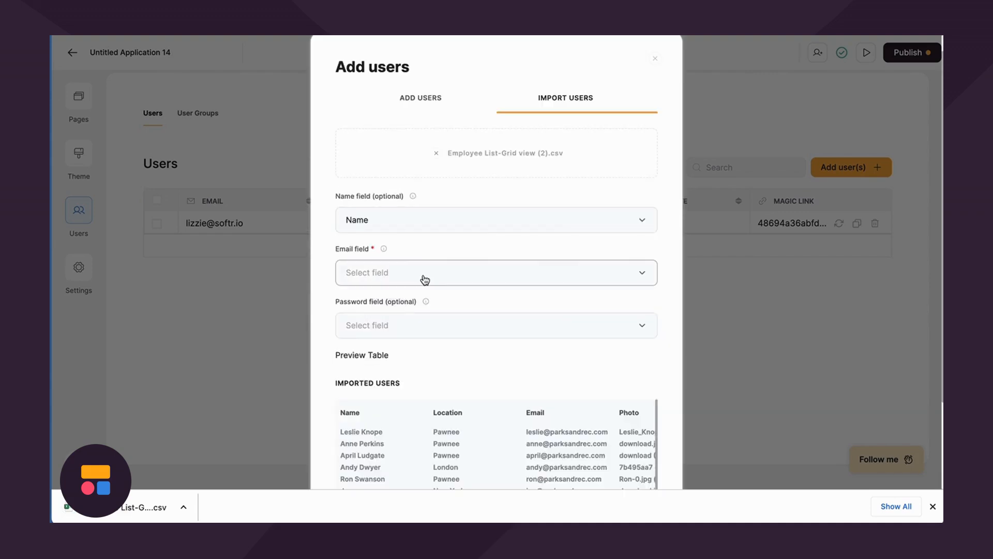
- Map the email column, create users with magic links, and finish without sending invitations
{"action": "left_click", "coordinate": [496, 273]}
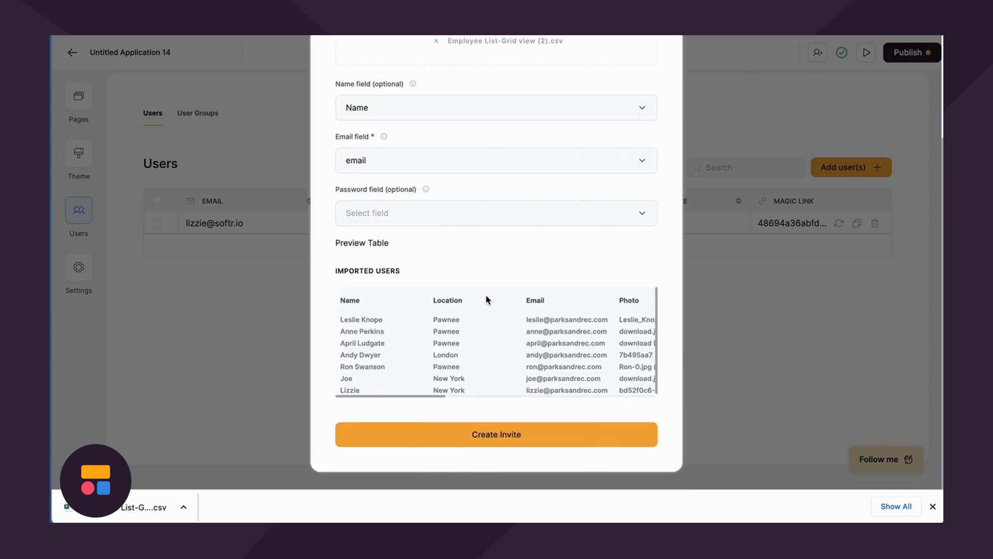
{"action": "left_click", "coordinate": [497, 434]}
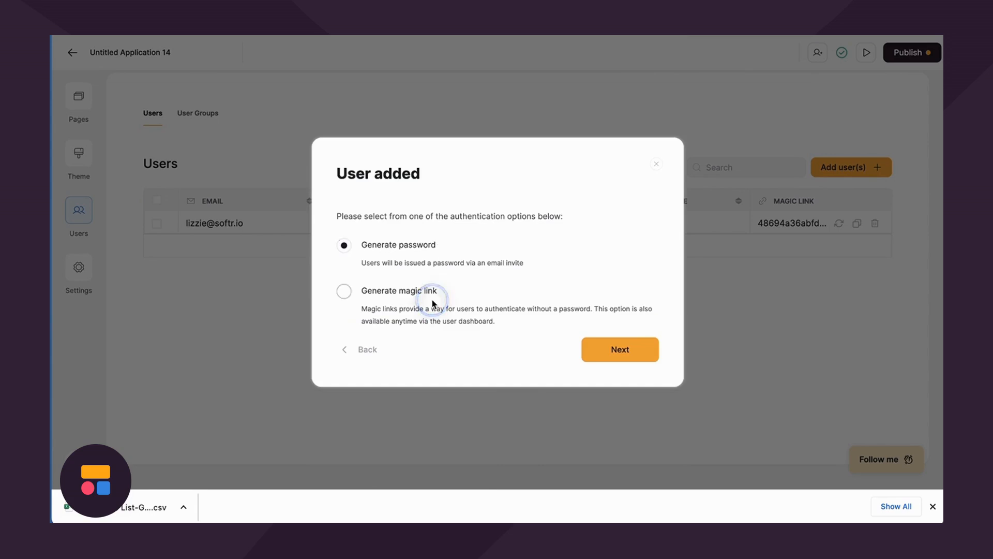
{"action": "left_click", "coordinate": [344, 290]}
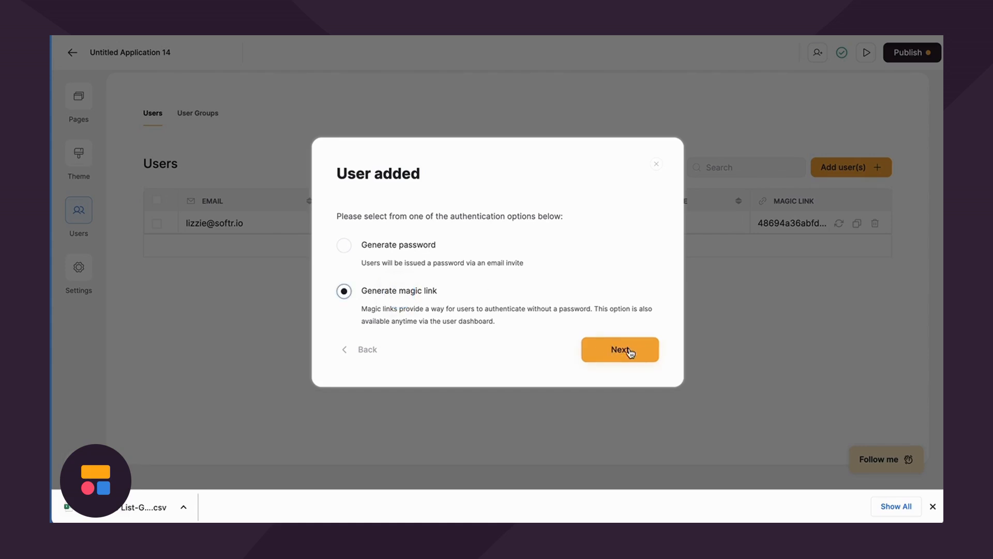
{"action": "left_click", "coordinate": [620, 349]}
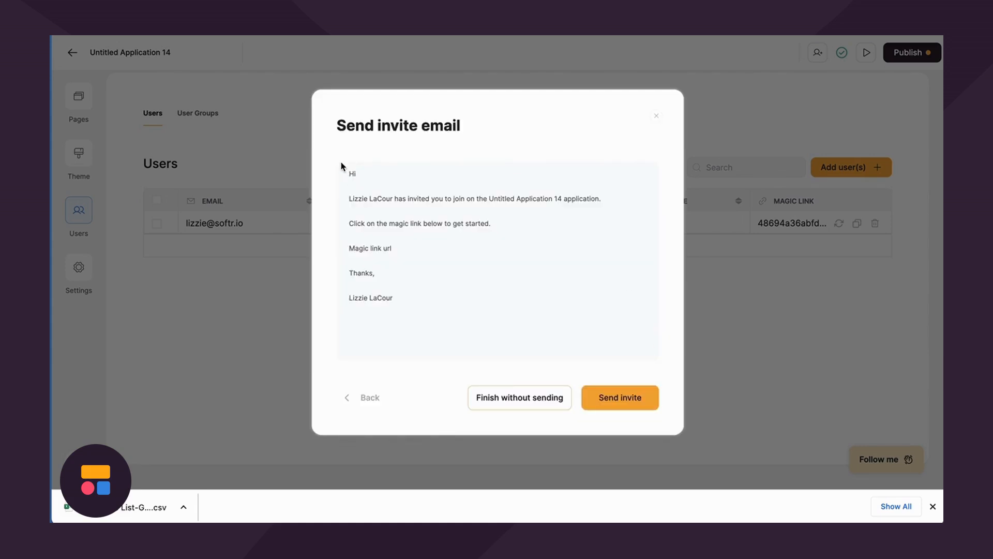
{"action": "mouse_move", "coordinate": [499, 339]}
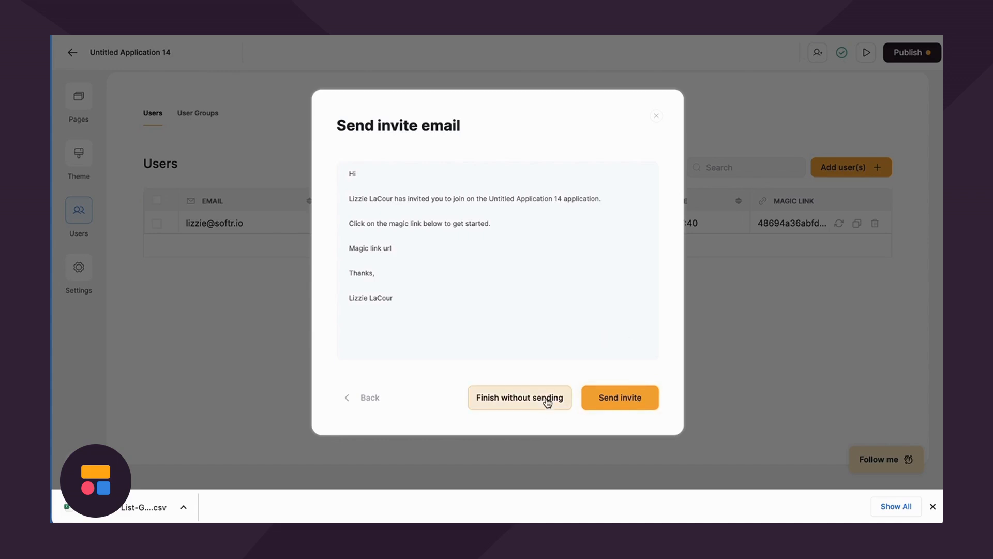
{"action": "left_click", "coordinate": [519, 397]}
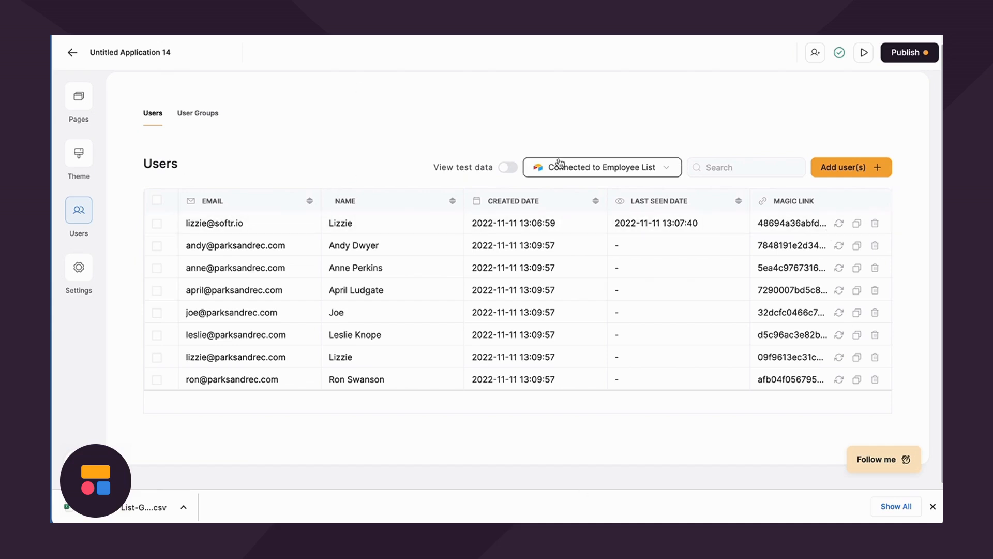
{"action": "mouse_move", "coordinate": [493, 157]}
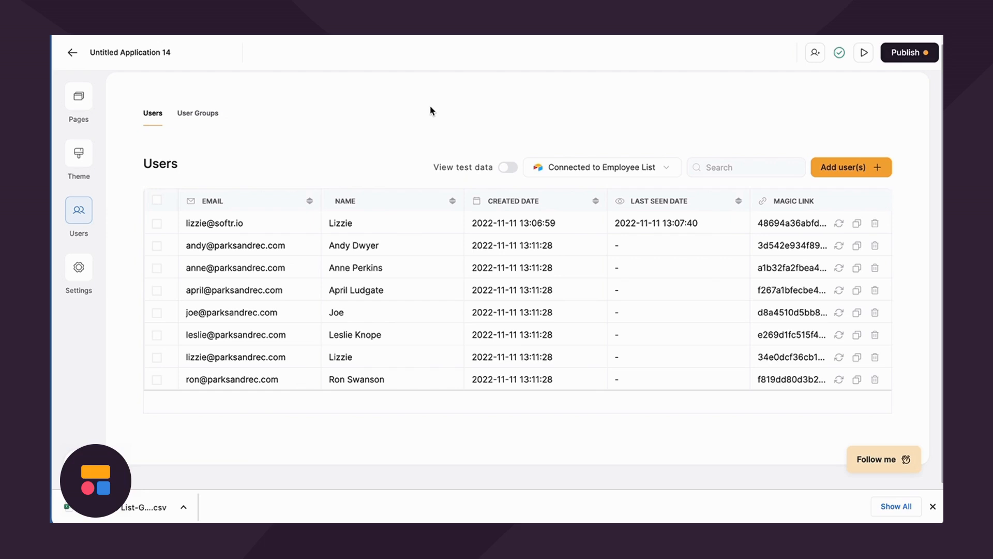
{"action": "mouse_move", "coordinate": [363, 190]}
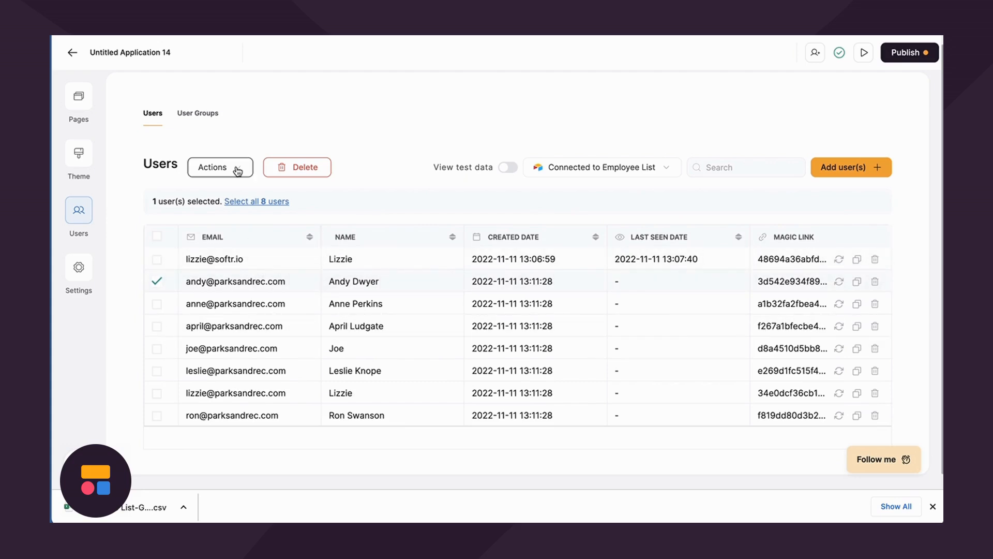
{"action": "left_click", "coordinate": [220, 167]}
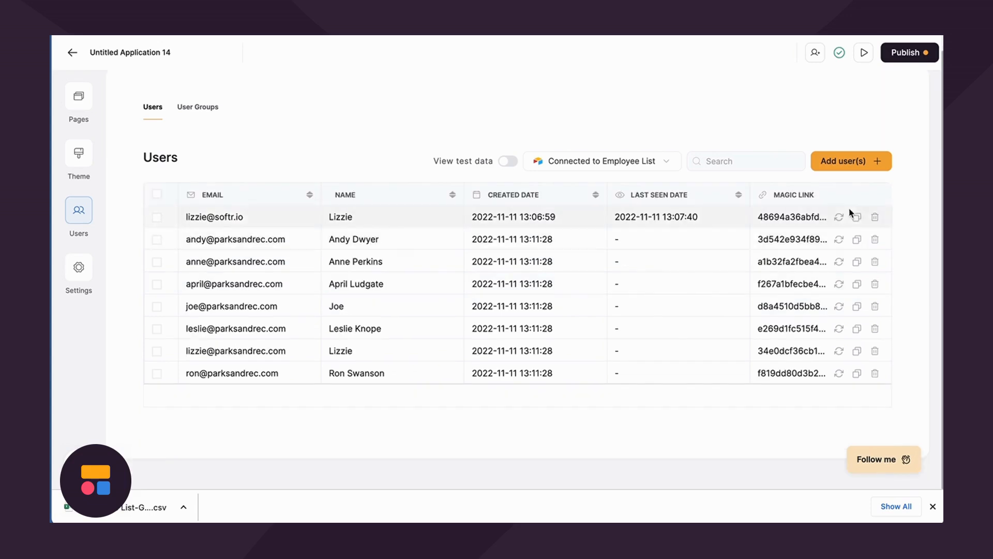
{"action": "left_click", "coordinate": [839, 240]}
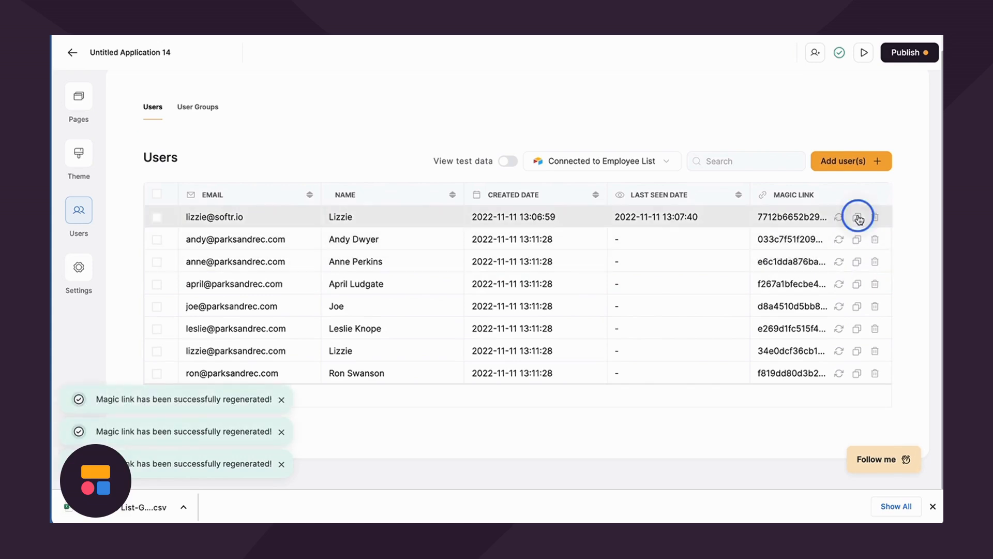
{"action": "left_click", "coordinate": [857, 216]}
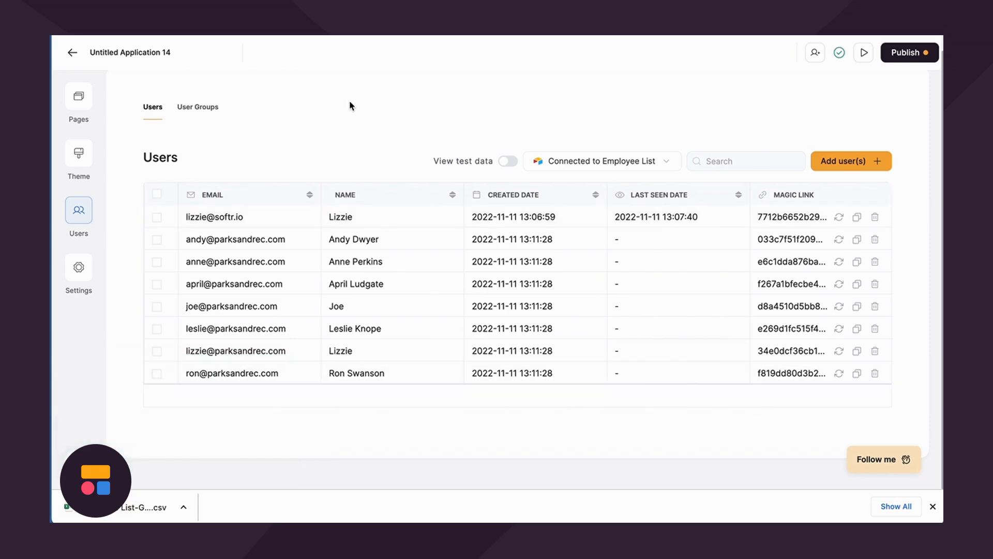
- In User Groups, open the after-sign-in and after-sign-out page options for Logged in users
{"action": "left_click", "coordinate": [197, 107]}
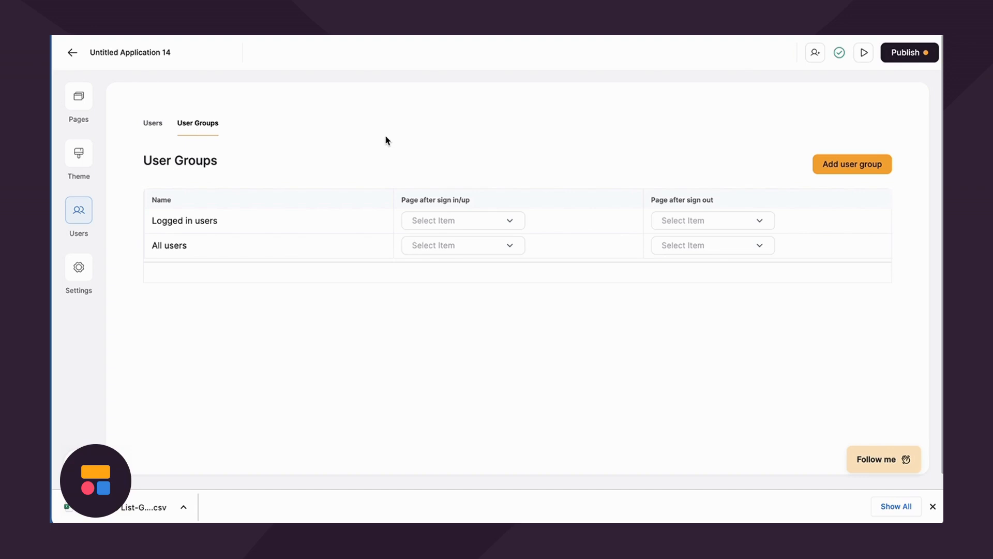
{"action": "mouse_move", "coordinate": [301, 220]}
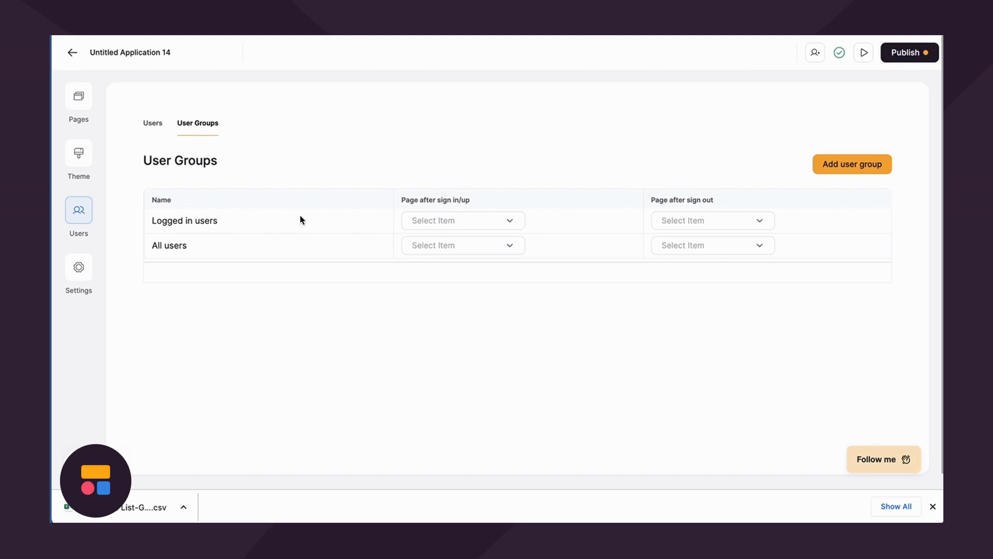
{"action": "mouse_move", "coordinate": [572, 307]}
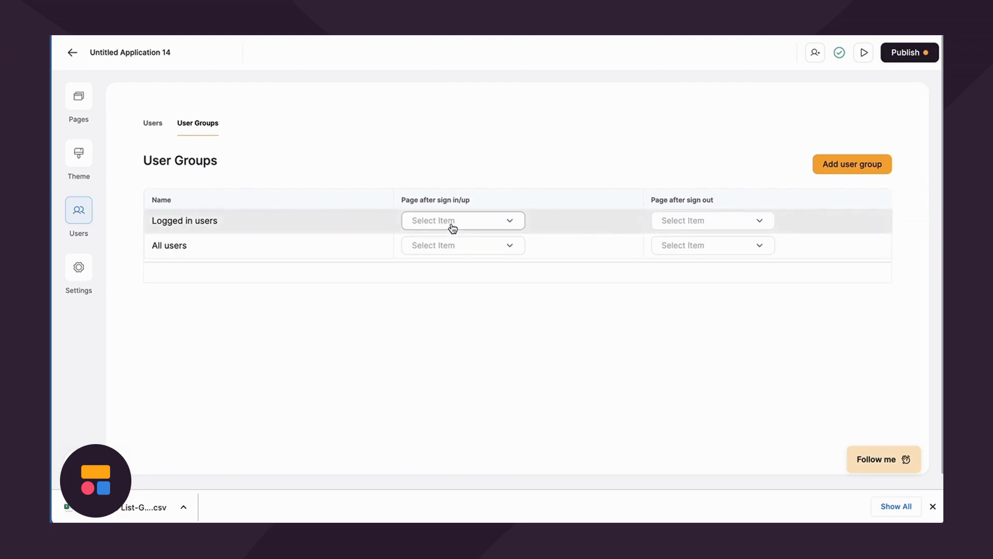
{"action": "left_click", "coordinate": [462, 221]}
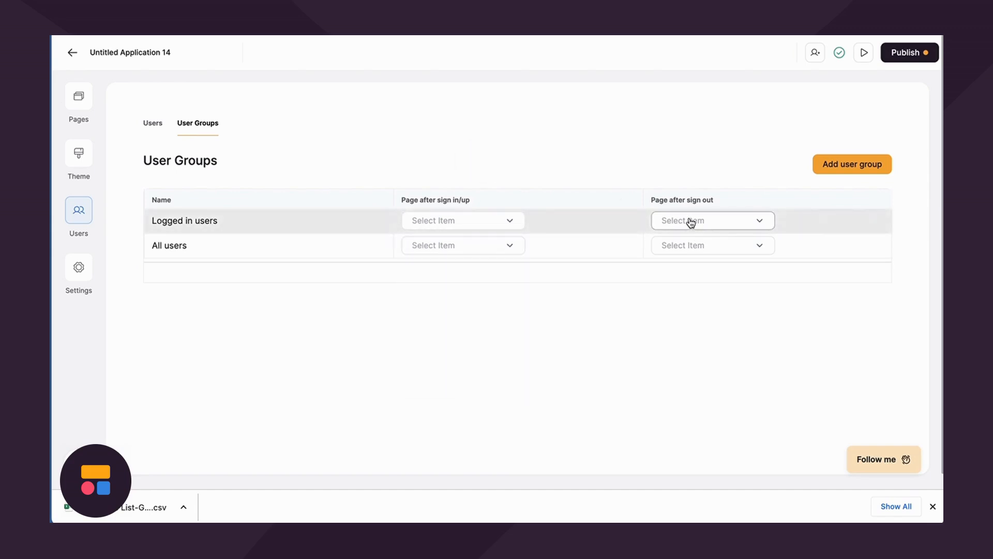
{"action": "left_click", "coordinate": [709, 220]}
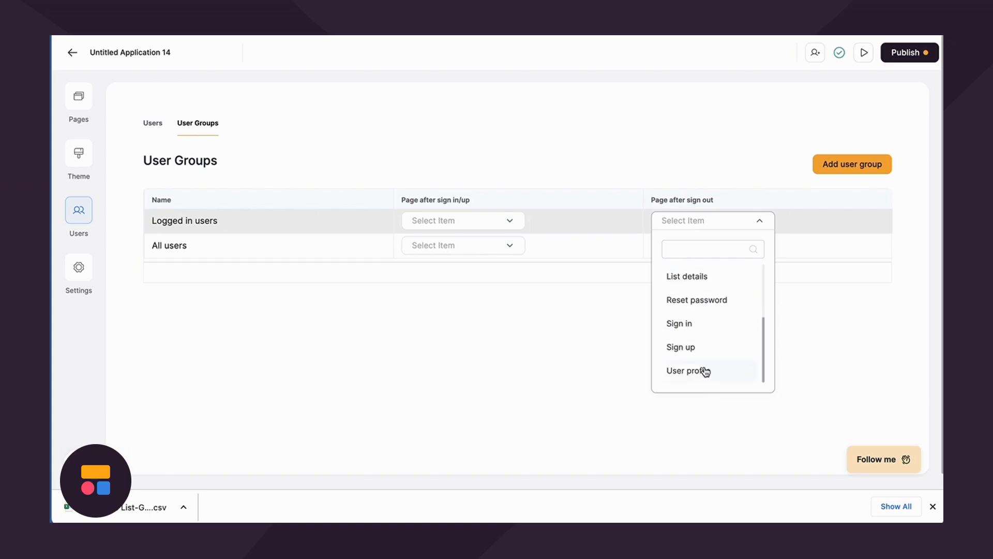